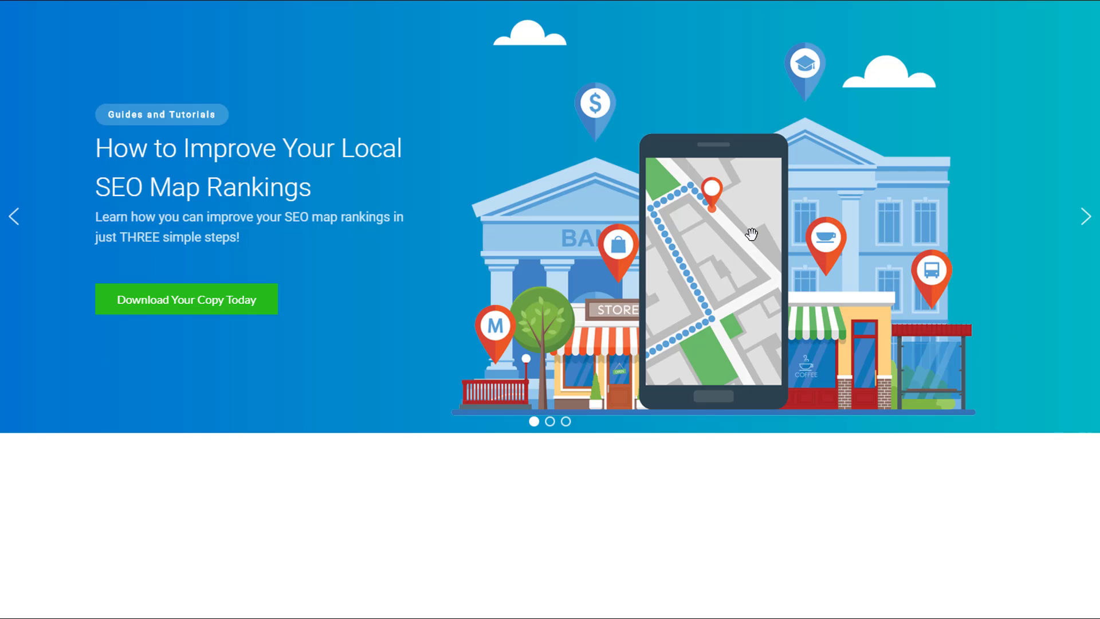
pyautogui.moveTo(608, 212)
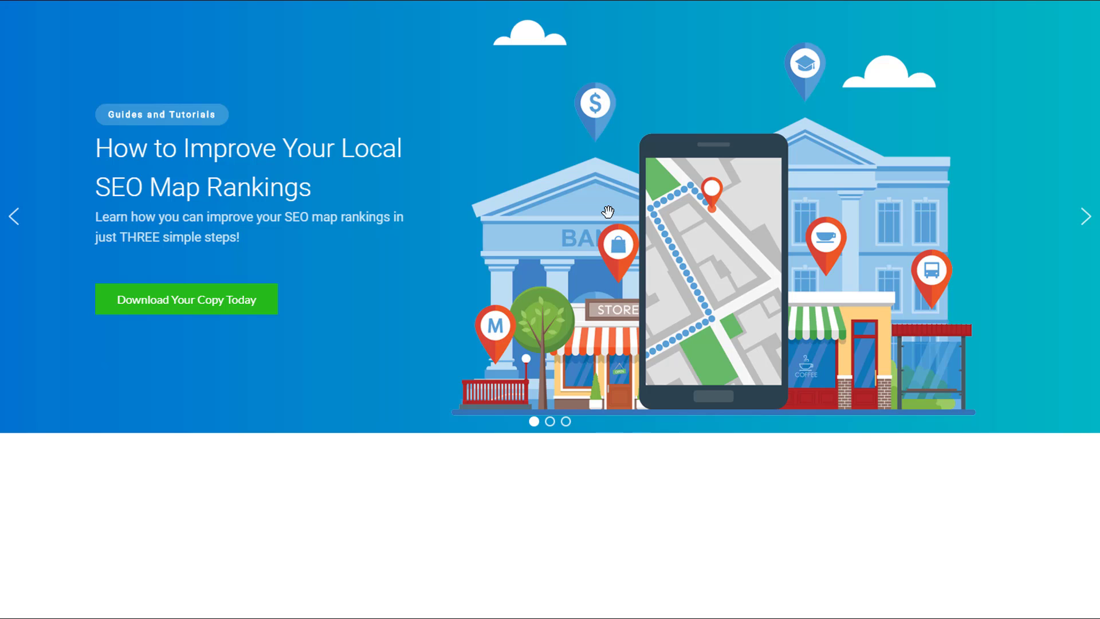
pyautogui.moveTo(660, 249)
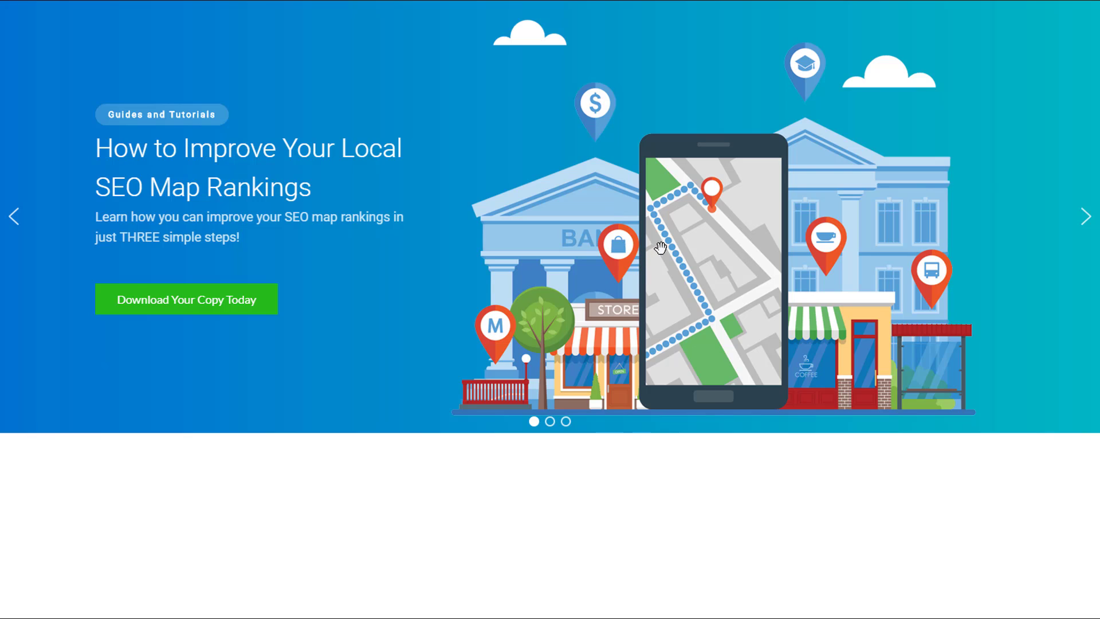
pyautogui.moveTo(576, 109)
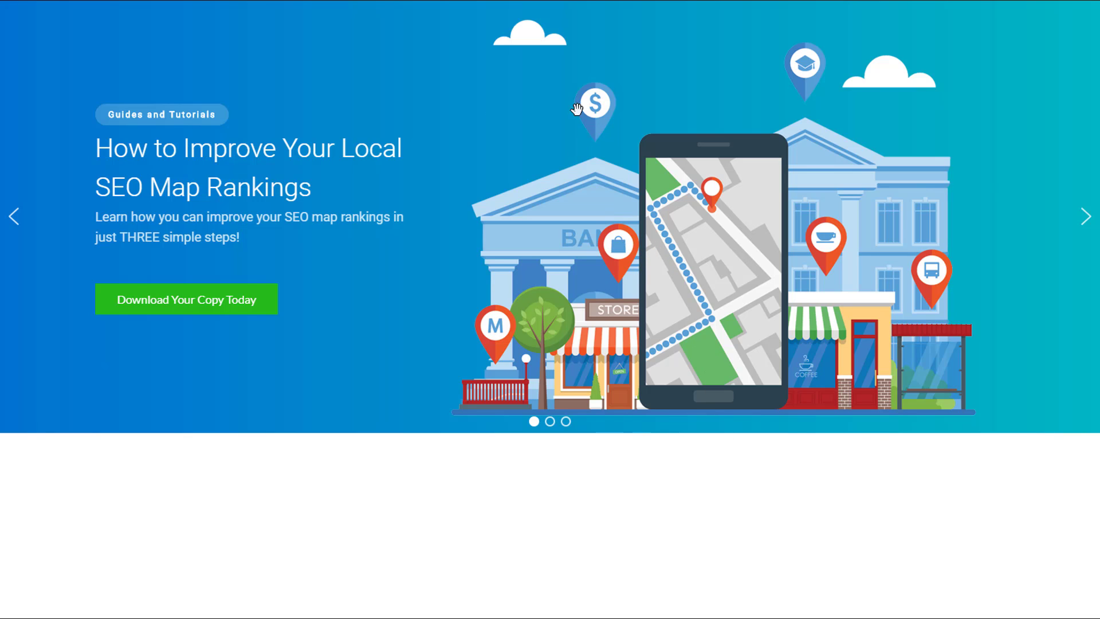
pyautogui.moveTo(691, 173)
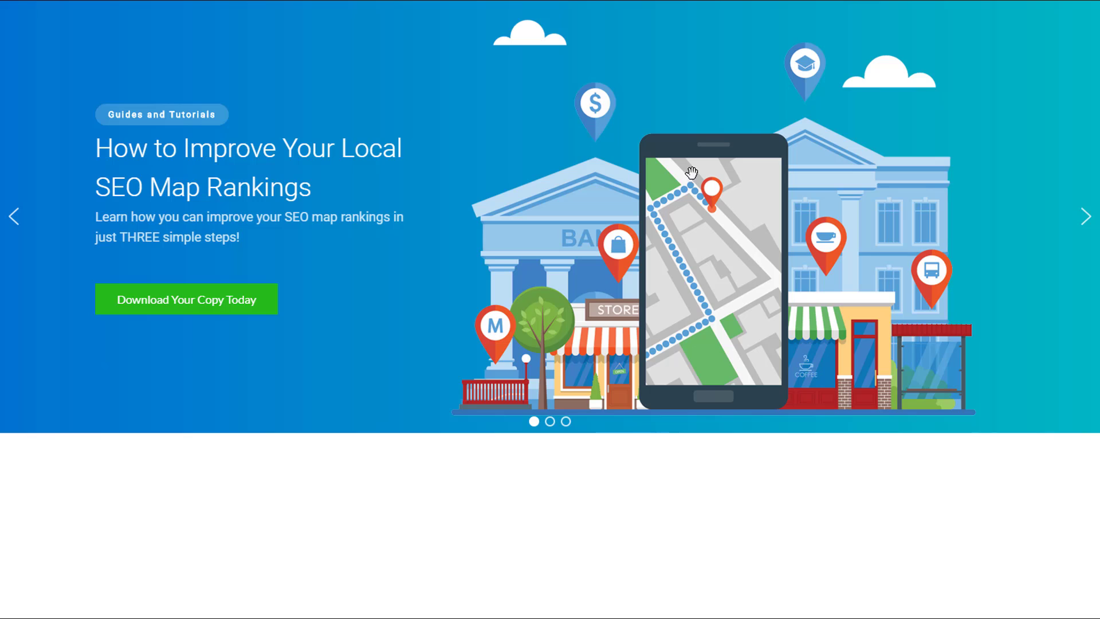
pyautogui.moveTo(584, 310)
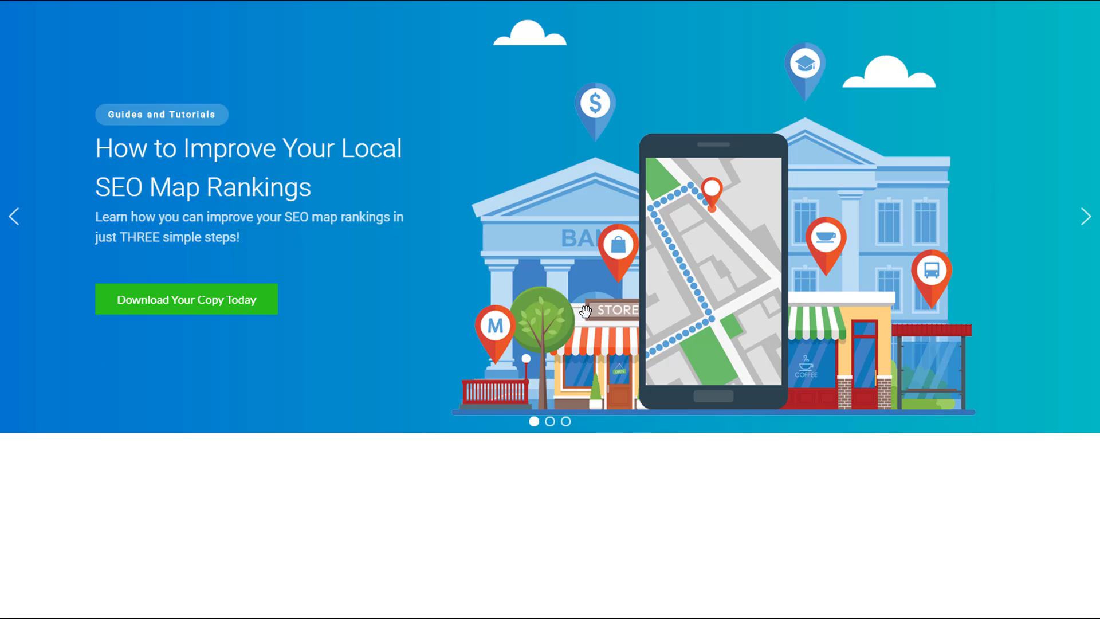
pyautogui.moveTo(620, 321)
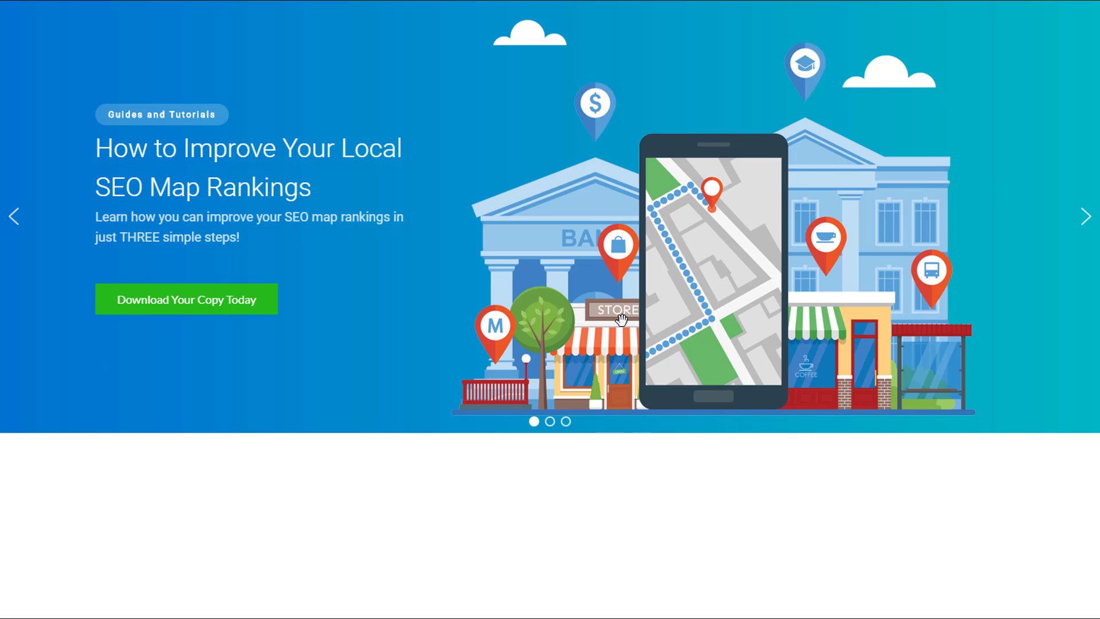
pyautogui.moveTo(642, 231)
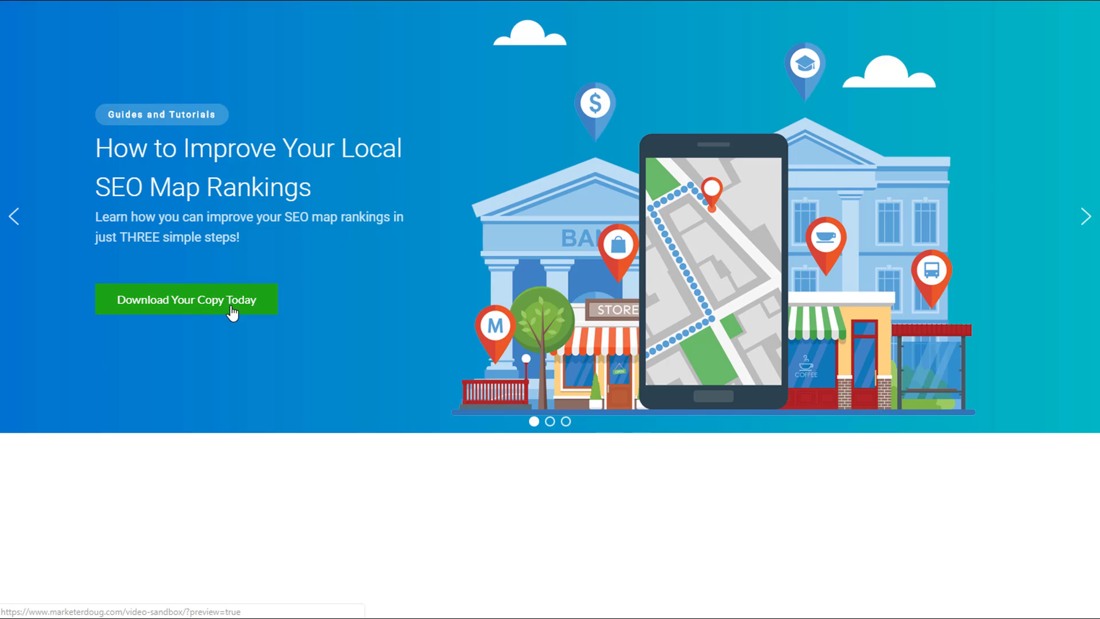
# Check the sign-up lightbox, then import the Gradient Slider template from the template library
pyautogui.click(186, 300)
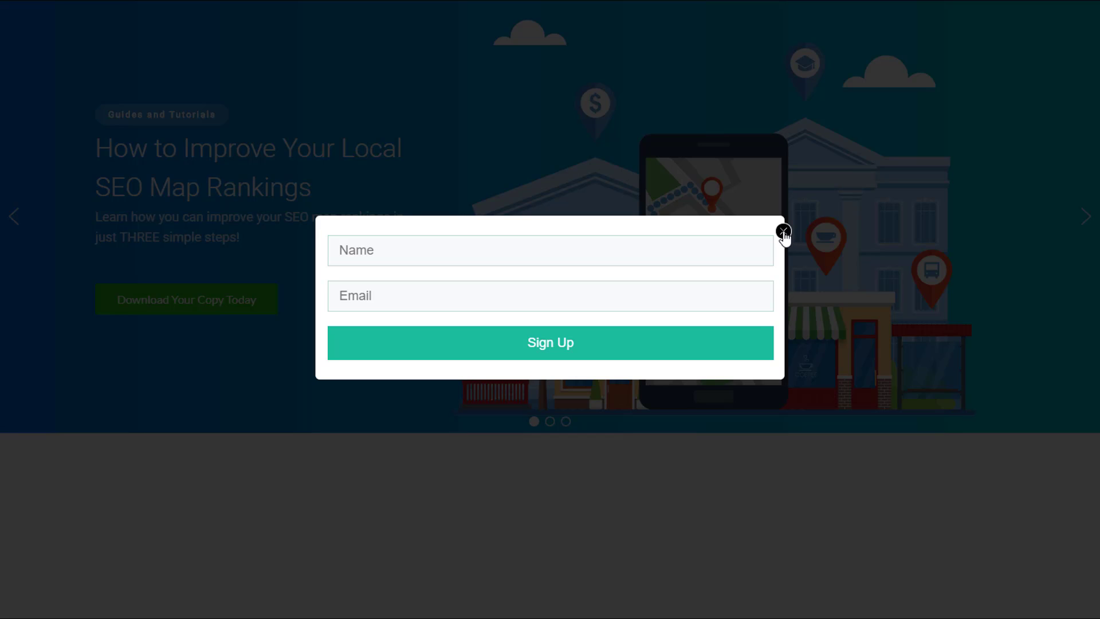
pyautogui.click(782, 232)
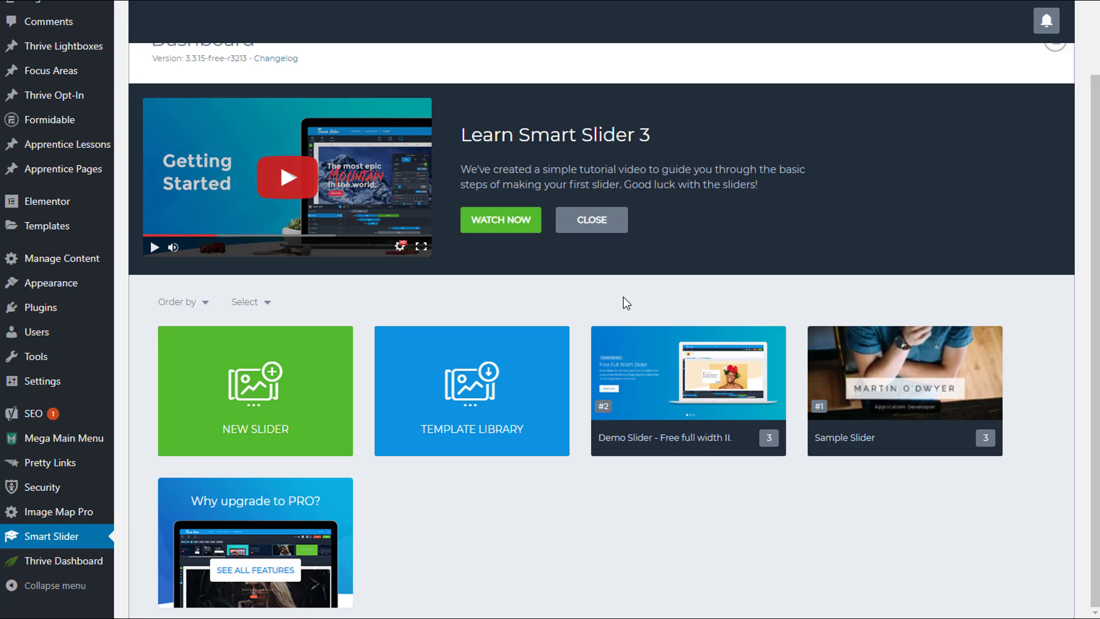
pyautogui.scroll(3)
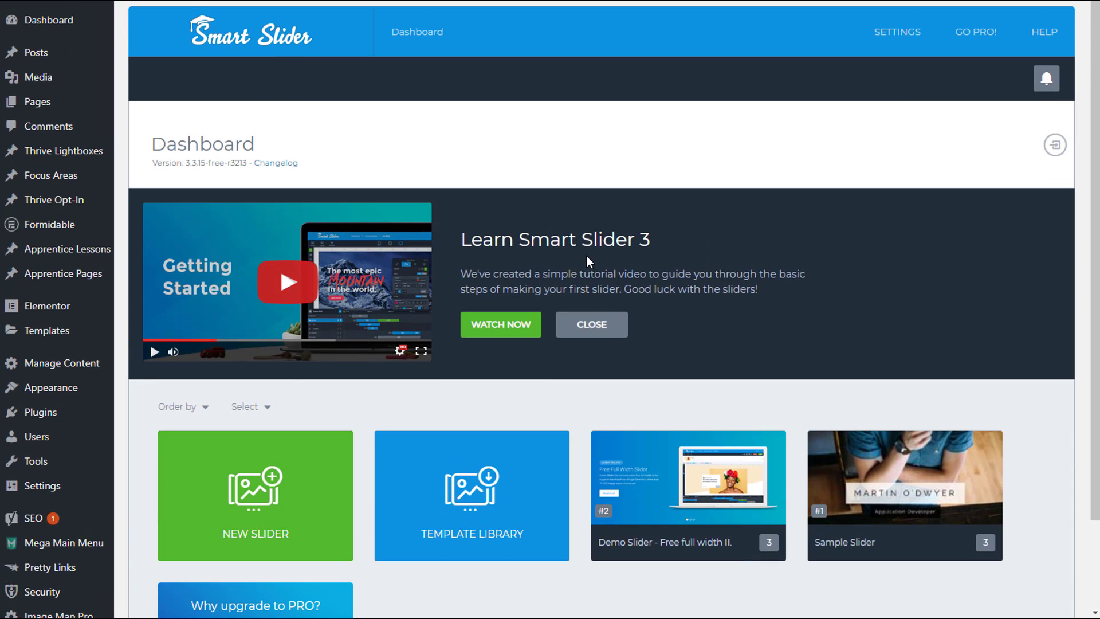
pyautogui.moveTo(646, 307)
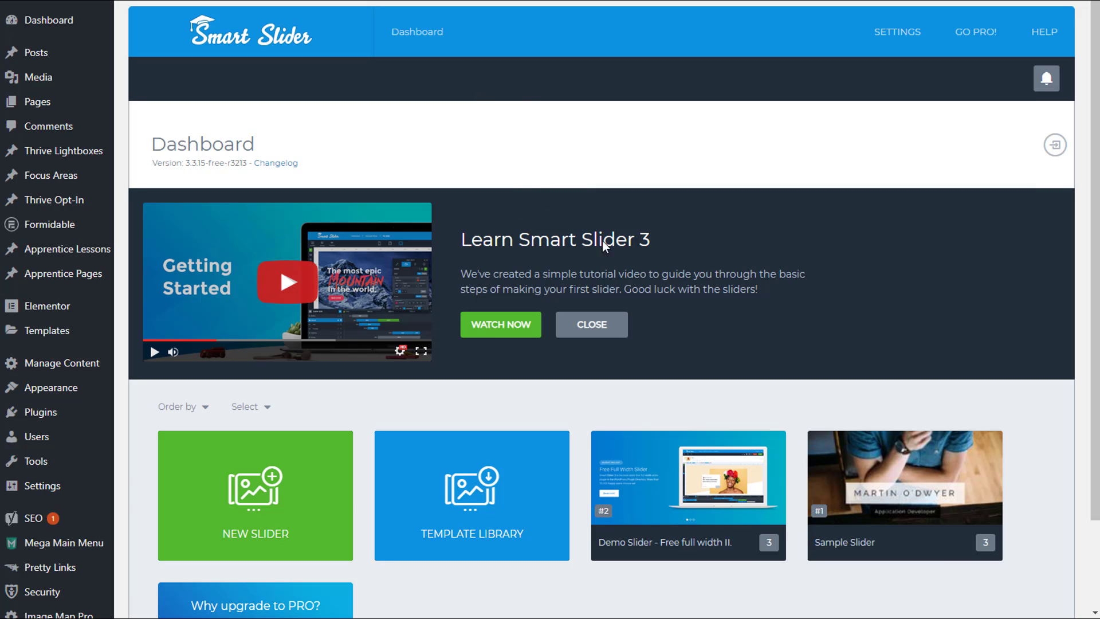
pyautogui.scroll(-3)
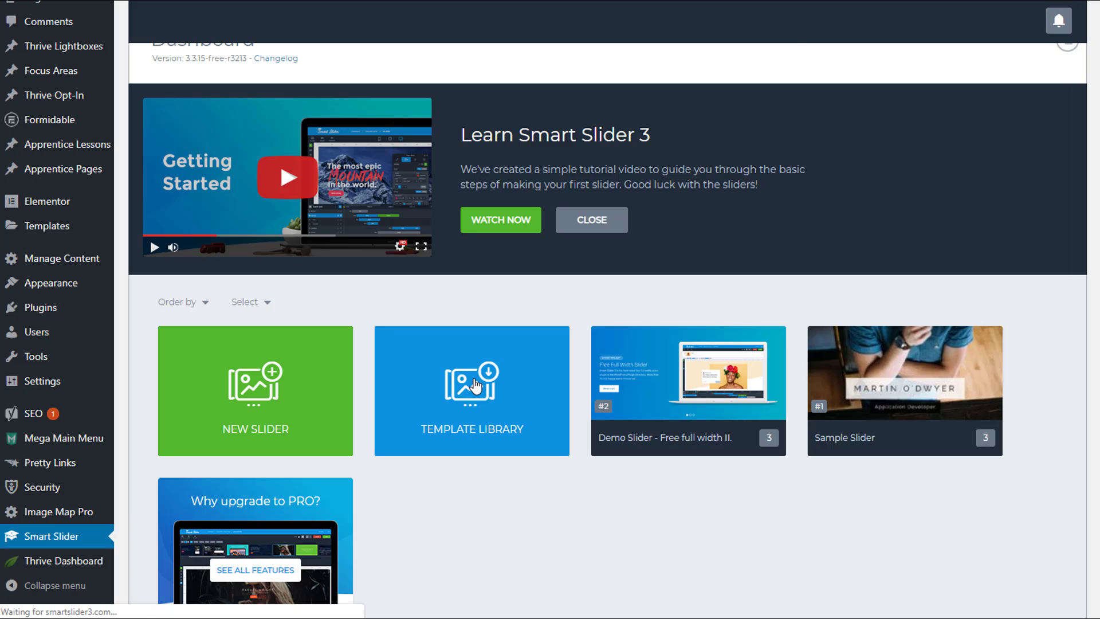
pyautogui.click(472, 391)
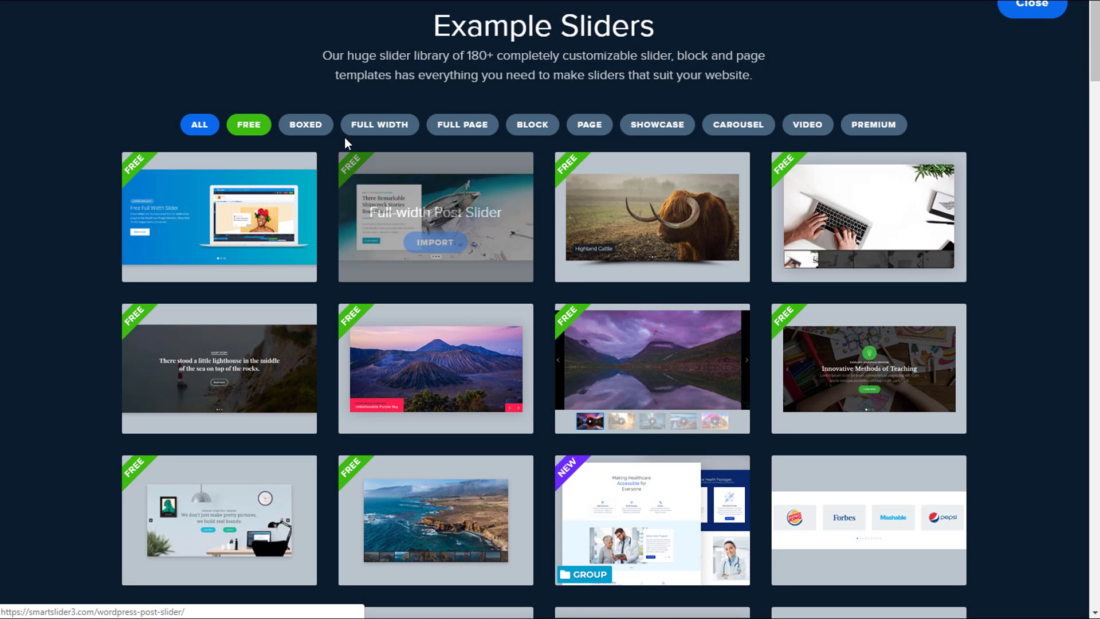
pyautogui.moveTo(219, 249)
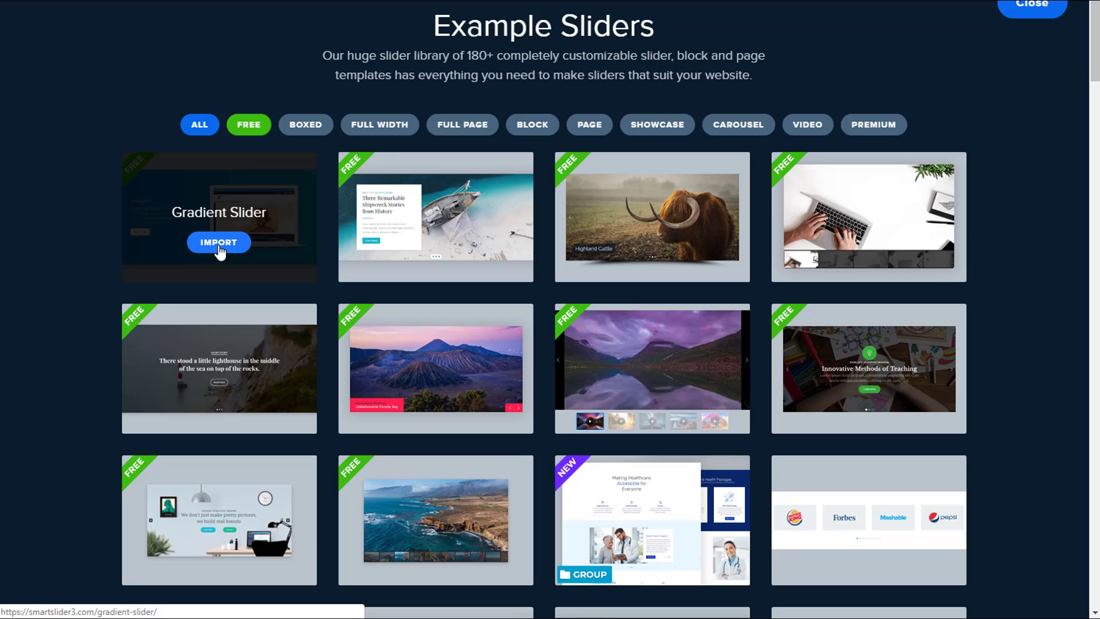
pyautogui.click(219, 242)
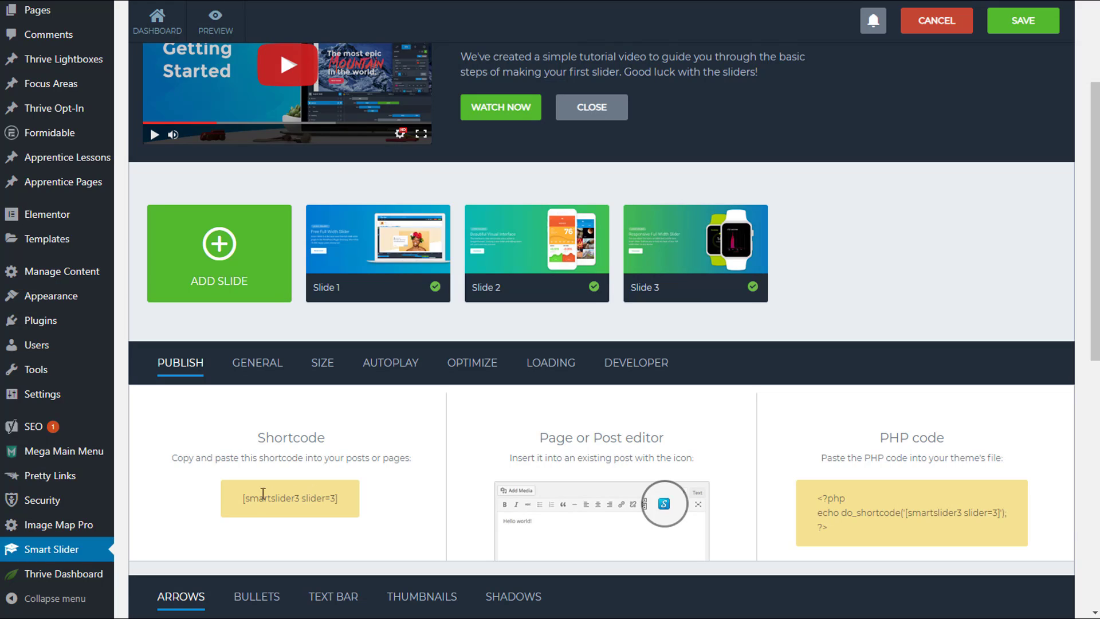
# Select the shortcode [smartslider3 slider=3] in the Publish tab for copying
pyautogui.tripleClick(290, 498)
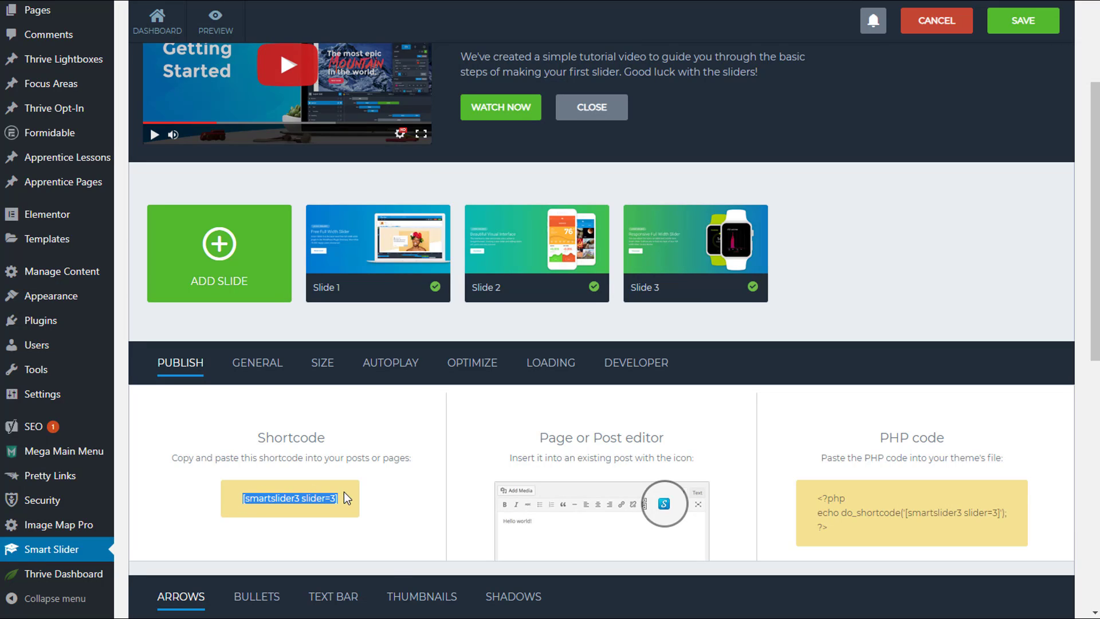
pyautogui.moveTo(419, 305)
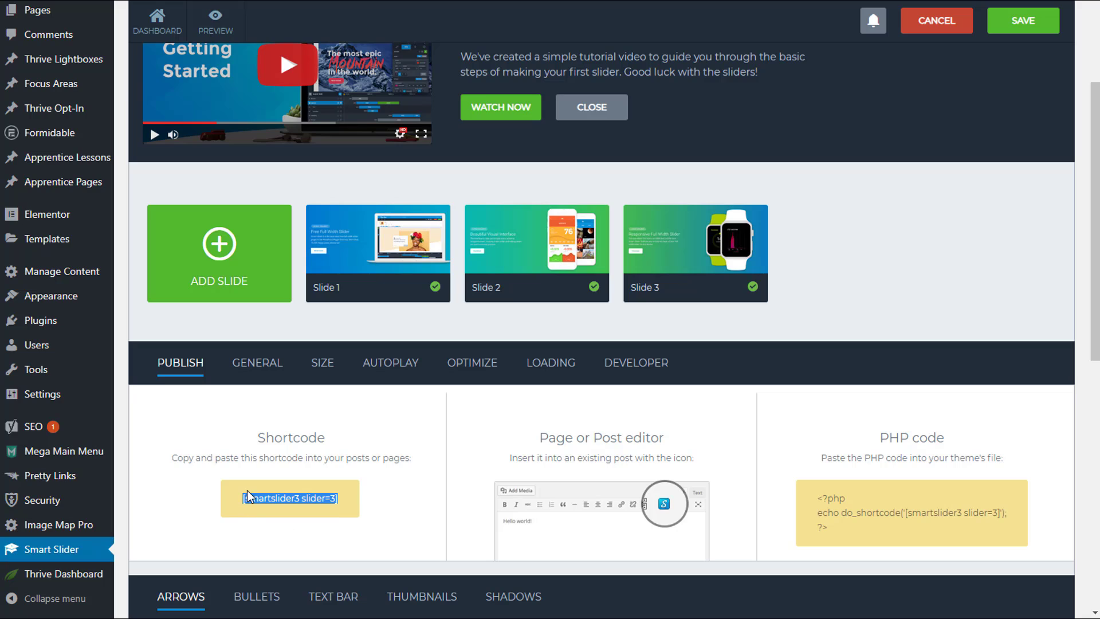
pyautogui.moveTo(272, 506)
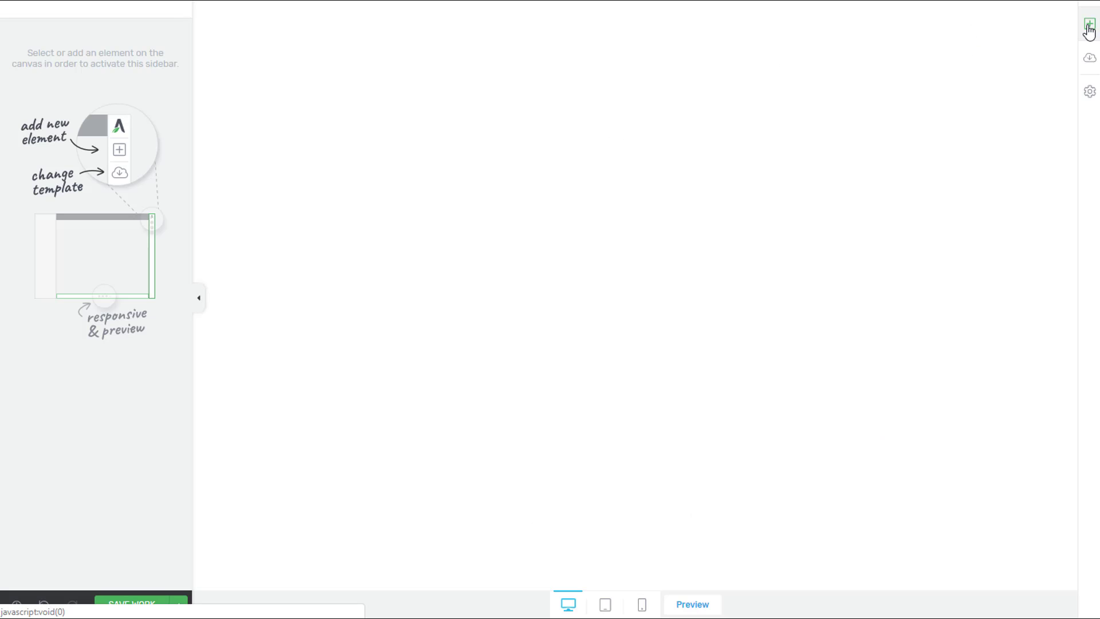
# Add a WordPress Content element containing the shortcode [smartslider3 slider=3]
pyautogui.click(1089, 23)
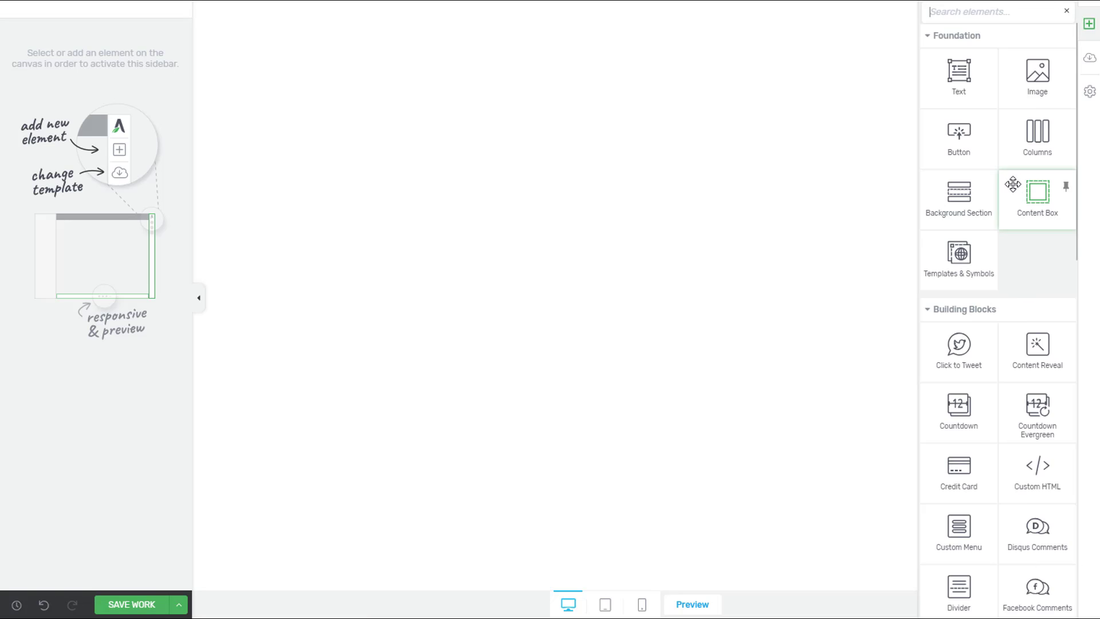
pyautogui.write('wordpress')
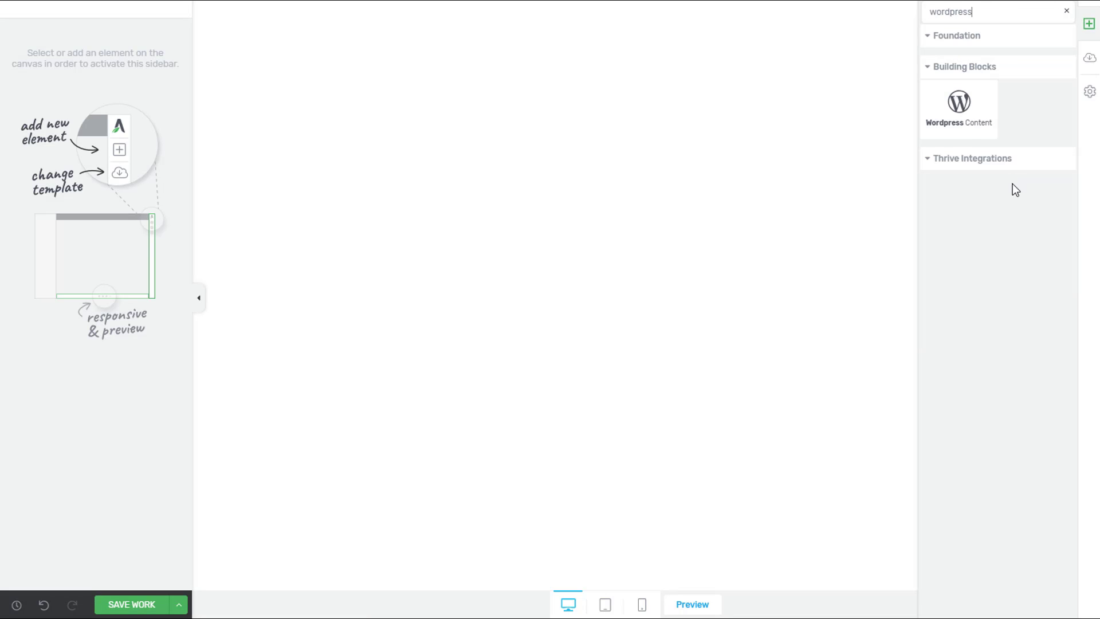
pyautogui.click(959, 102)
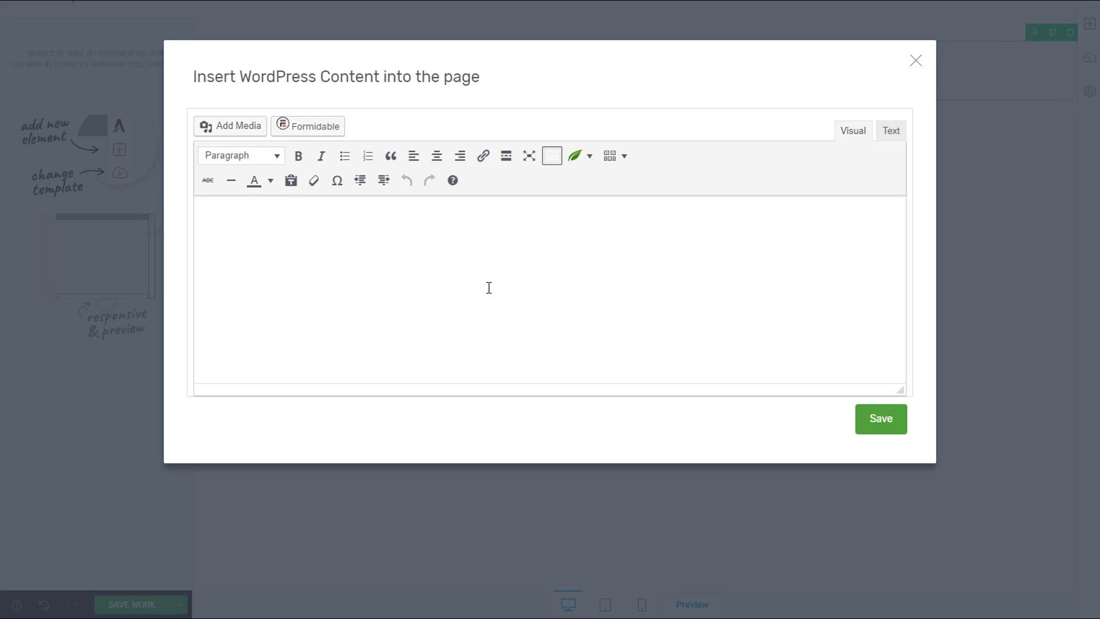
pyautogui.write('[smartslider3 slider=3]')
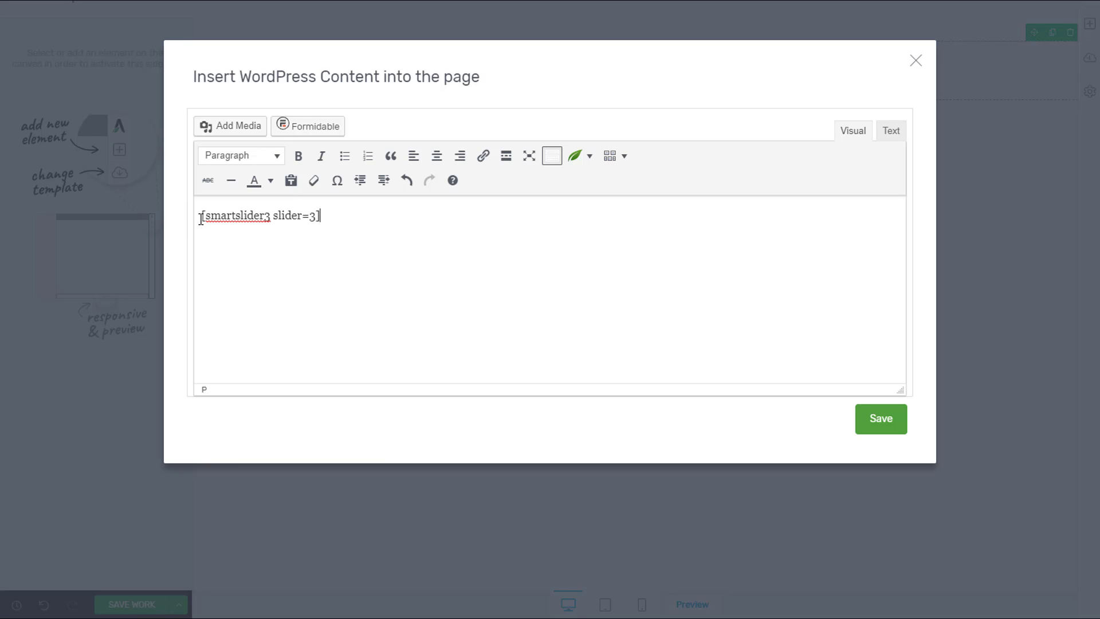
pyautogui.moveTo(762, 461)
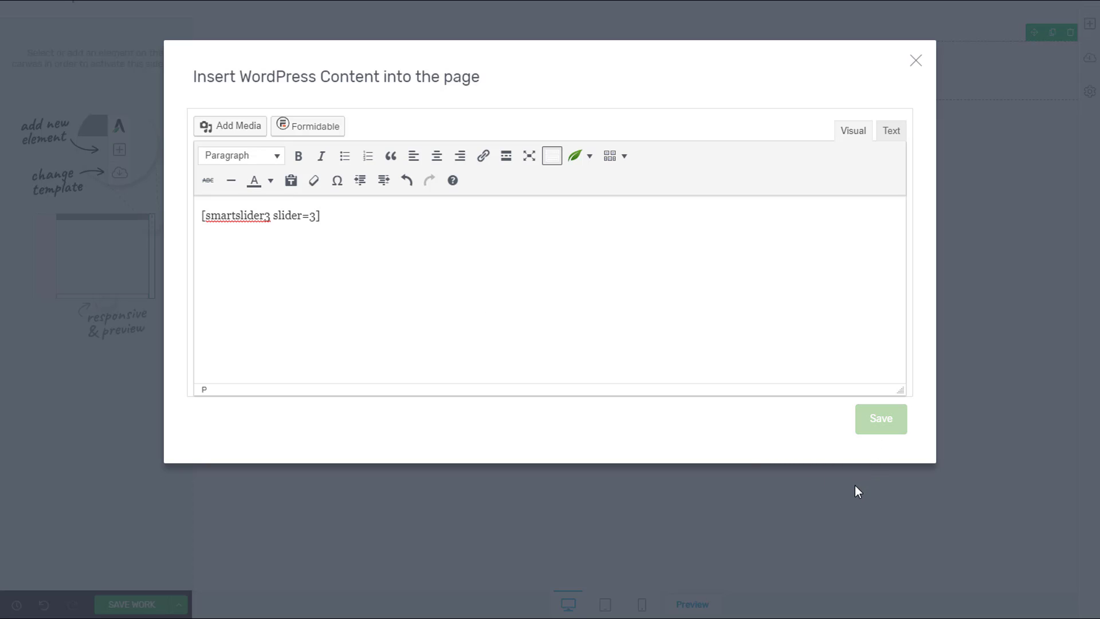
pyautogui.click(880, 419)
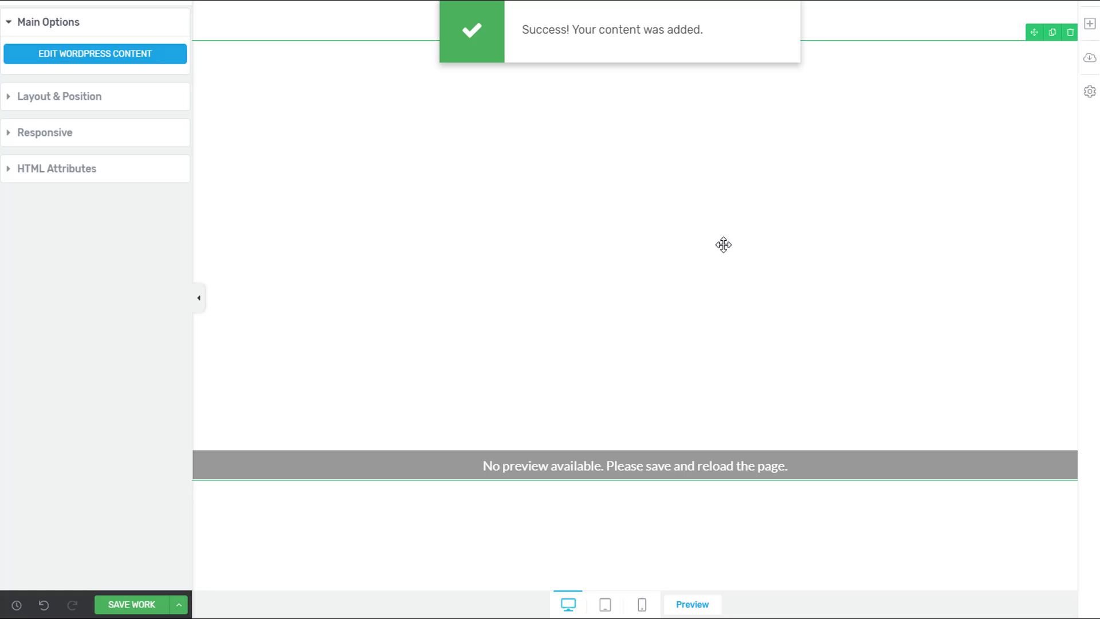
pyautogui.moveTo(613, 369)
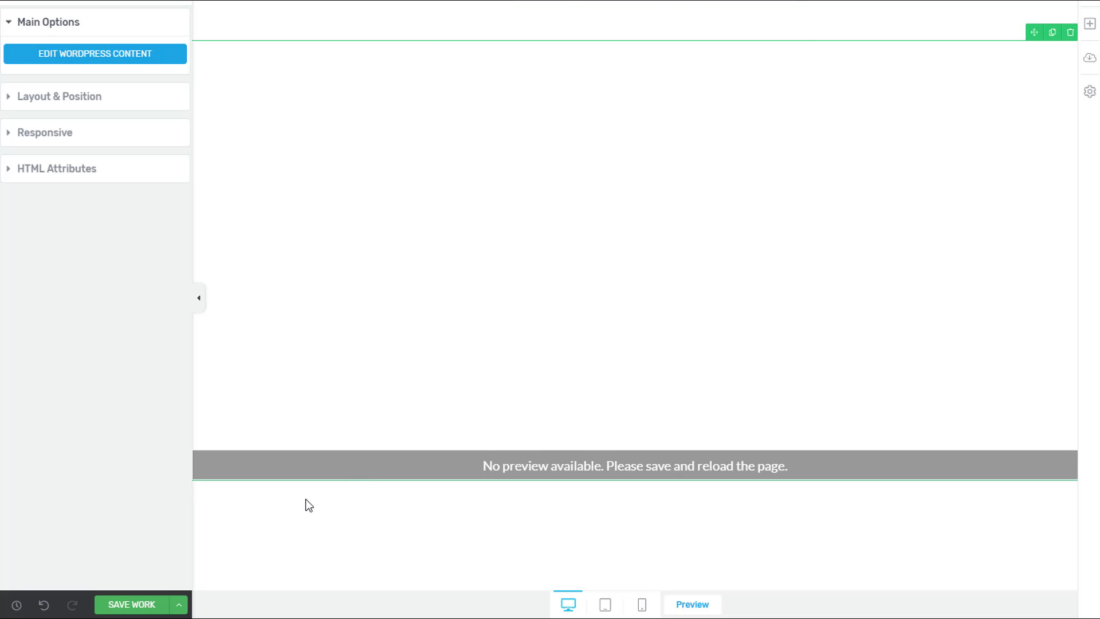
pyautogui.click(131, 604)
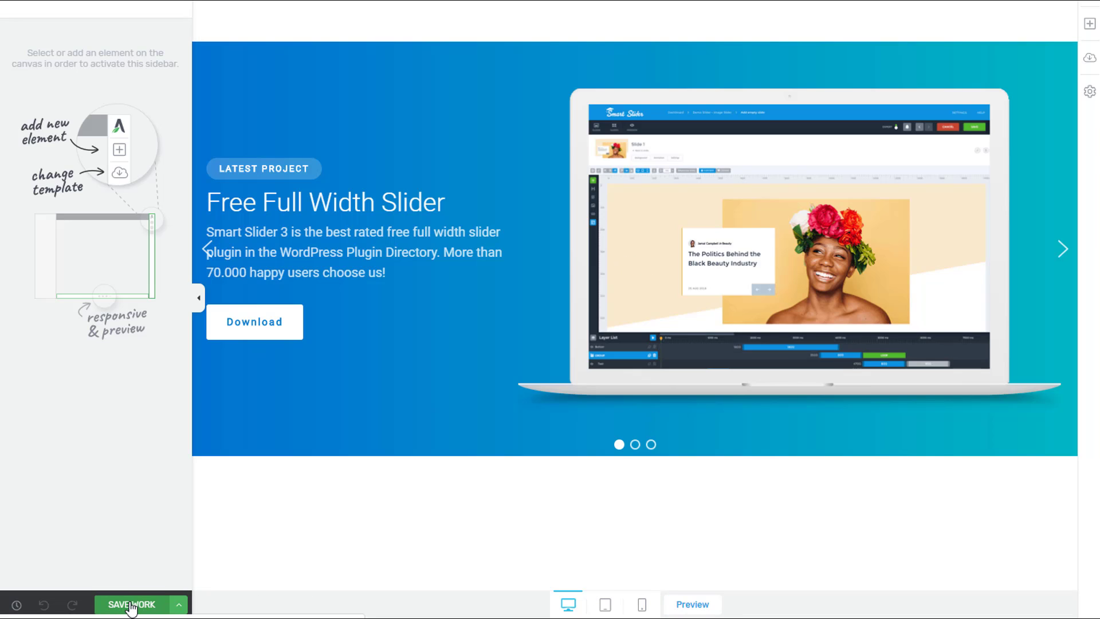
# Save the page with the embedded slider and preview it live
pyautogui.click(131, 604)
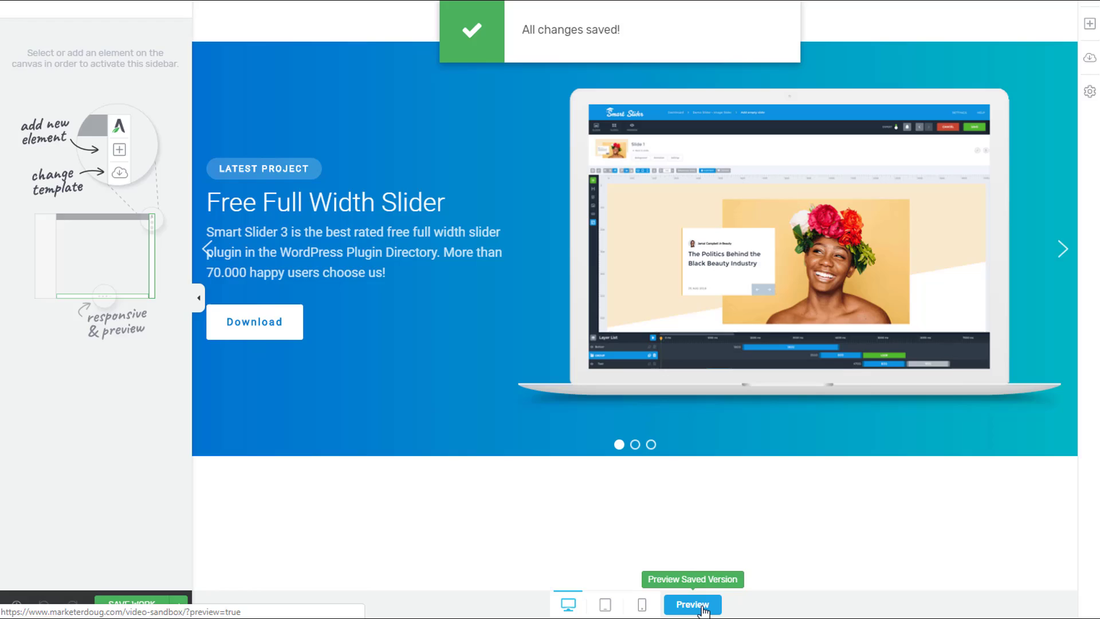
pyautogui.click(691, 604)
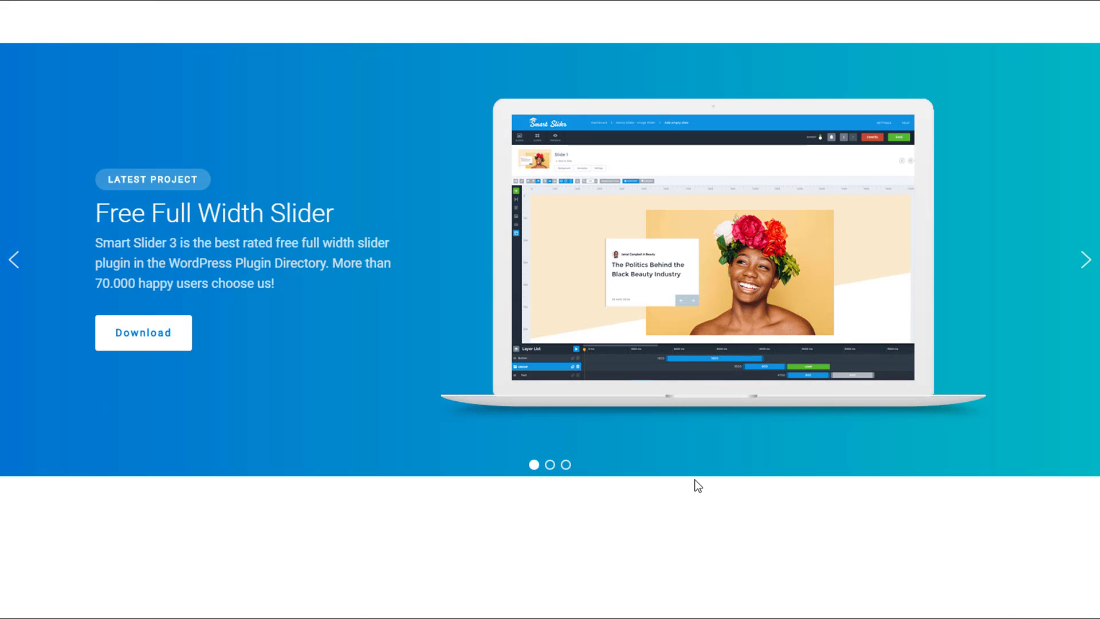
pyautogui.click(1086, 260)
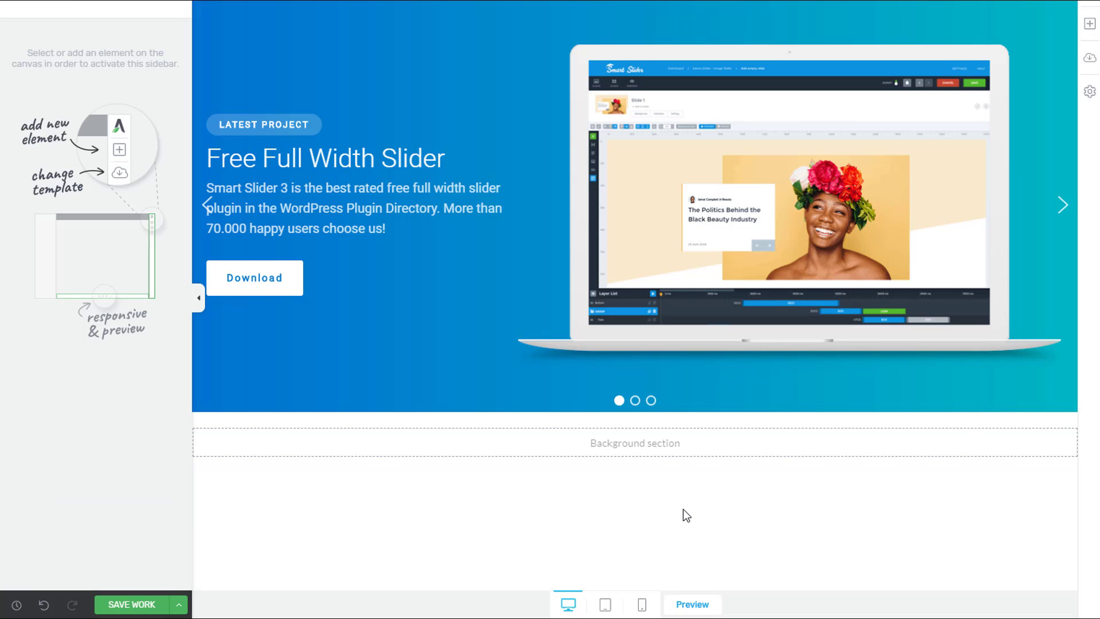
pyautogui.moveTo(658, 498)
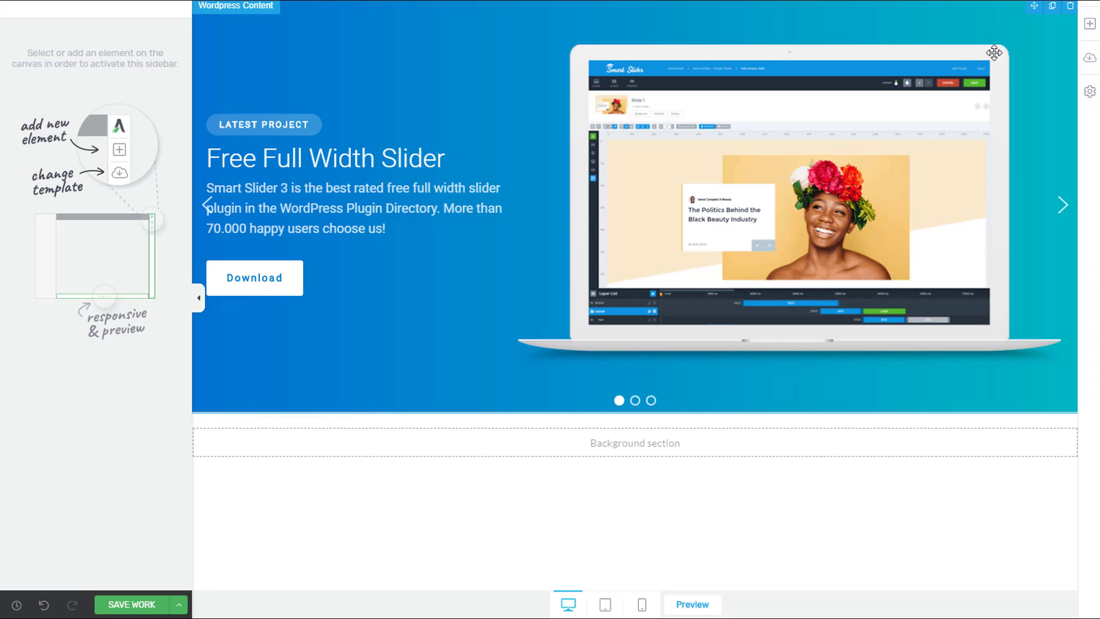
# Drag a Button into the section below the slider and label it 'Download My Opt-in Offer'
pyautogui.click(635, 443)
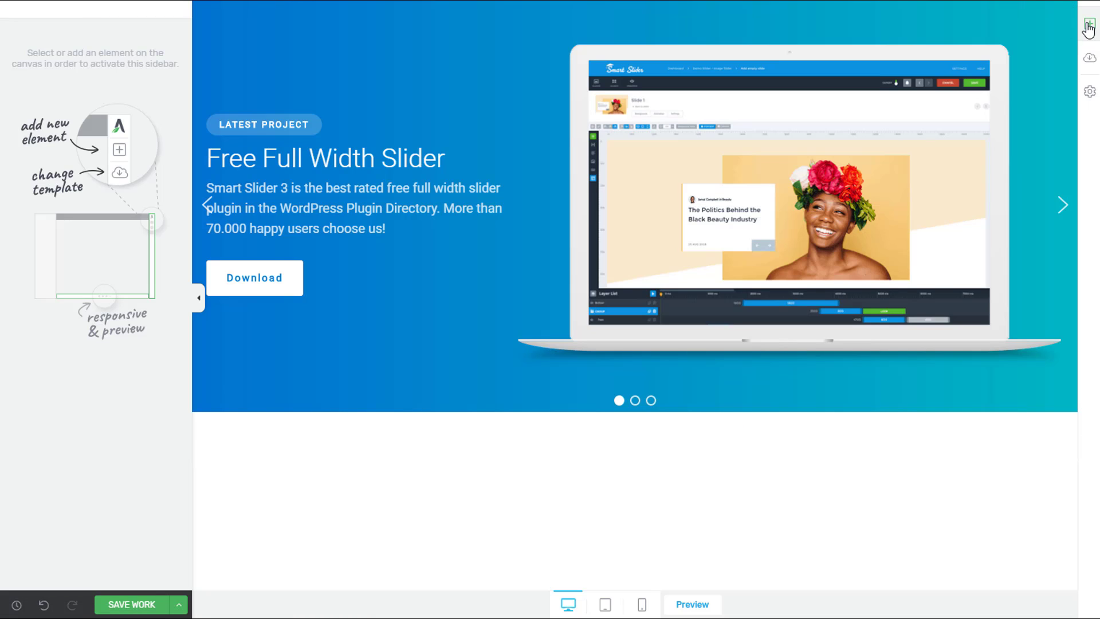
pyautogui.click(1088, 23)
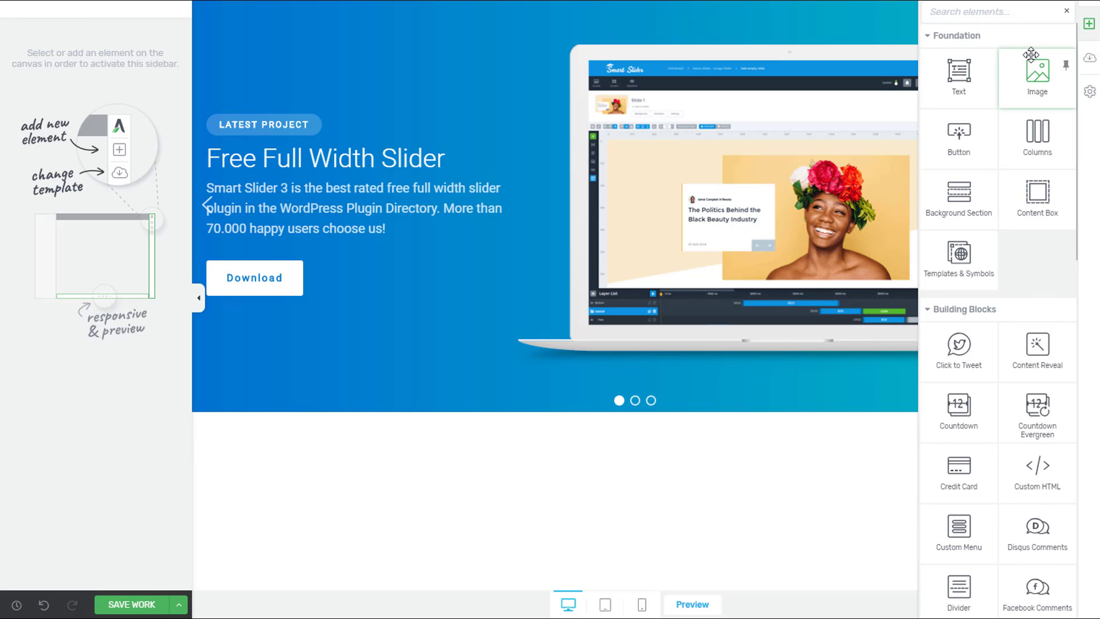
pyautogui.write('butt')
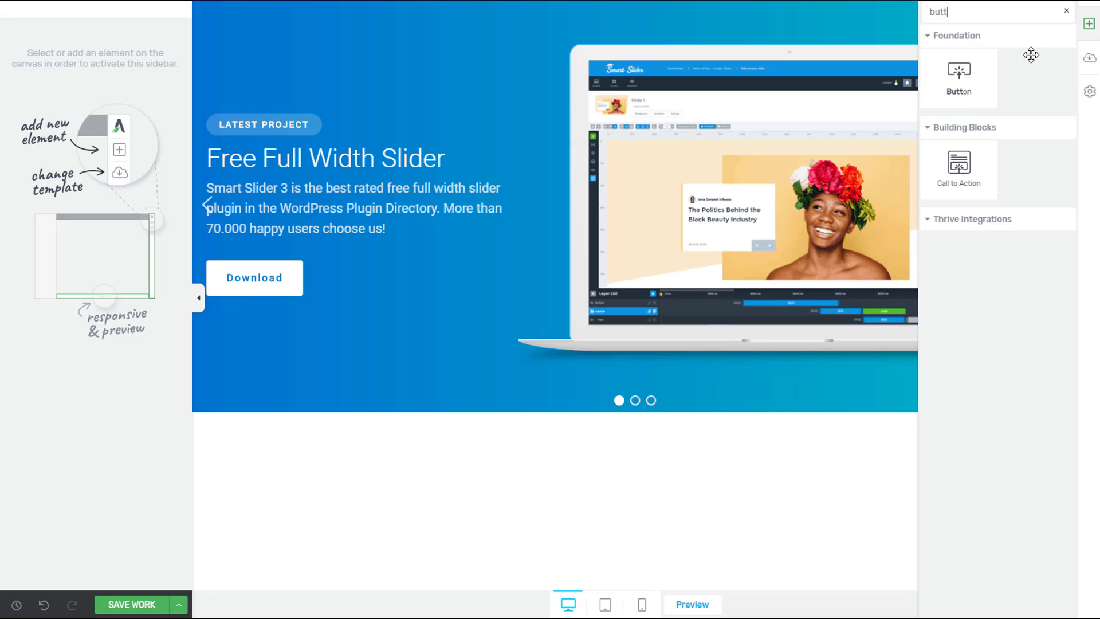
pyautogui.moveTo(959, 70); pyautogui.dragTo(635, 443)
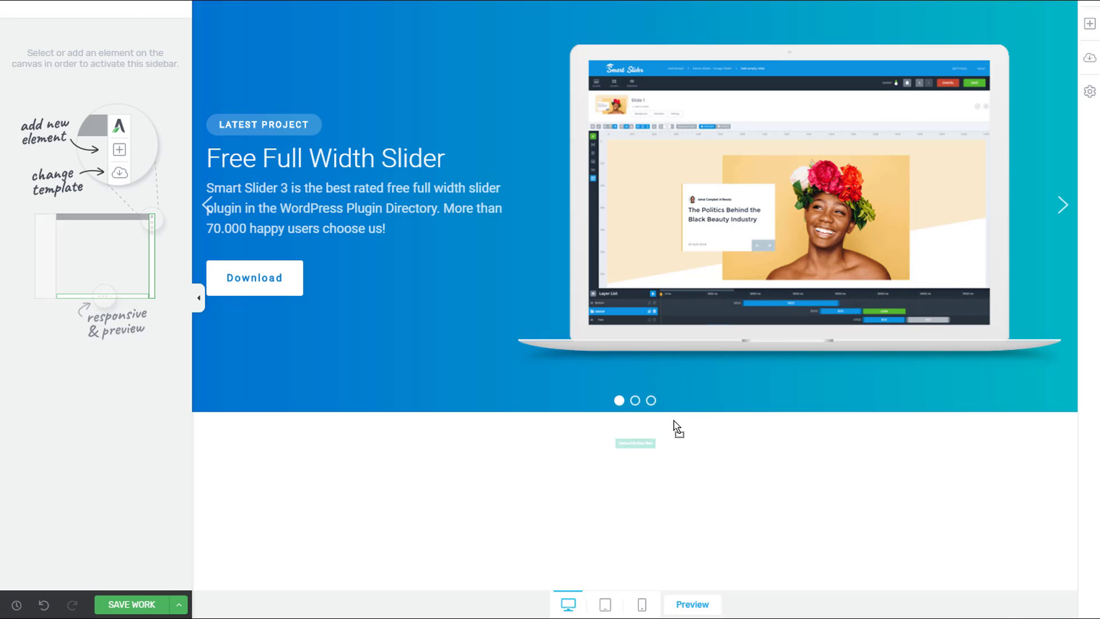
pyautogui.click(635, 443)
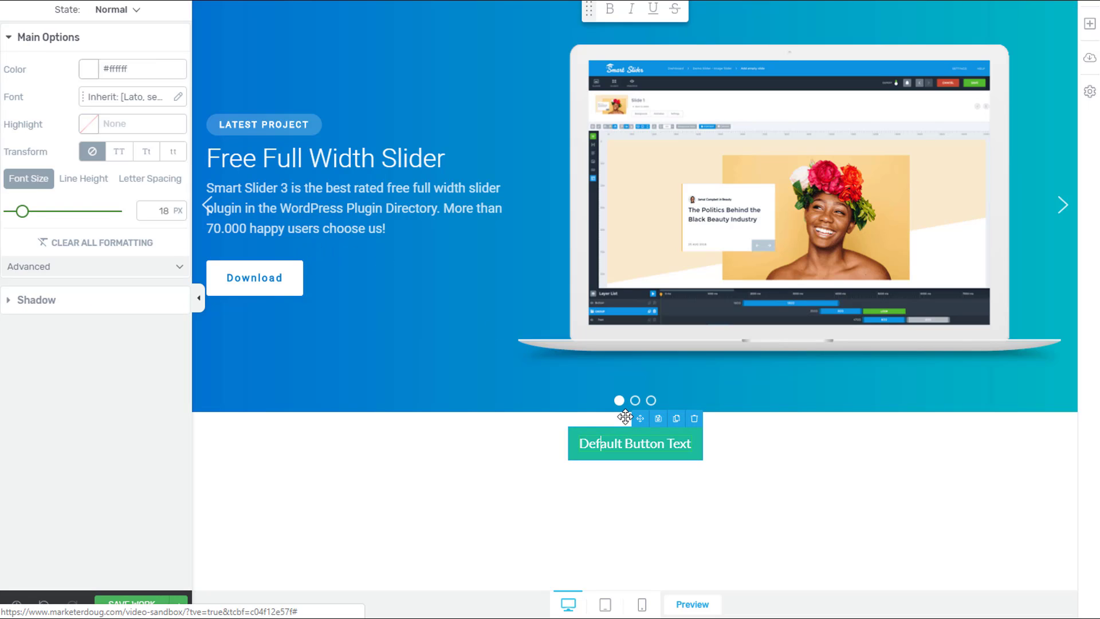
pyautogui.write('Download My Opt-in')
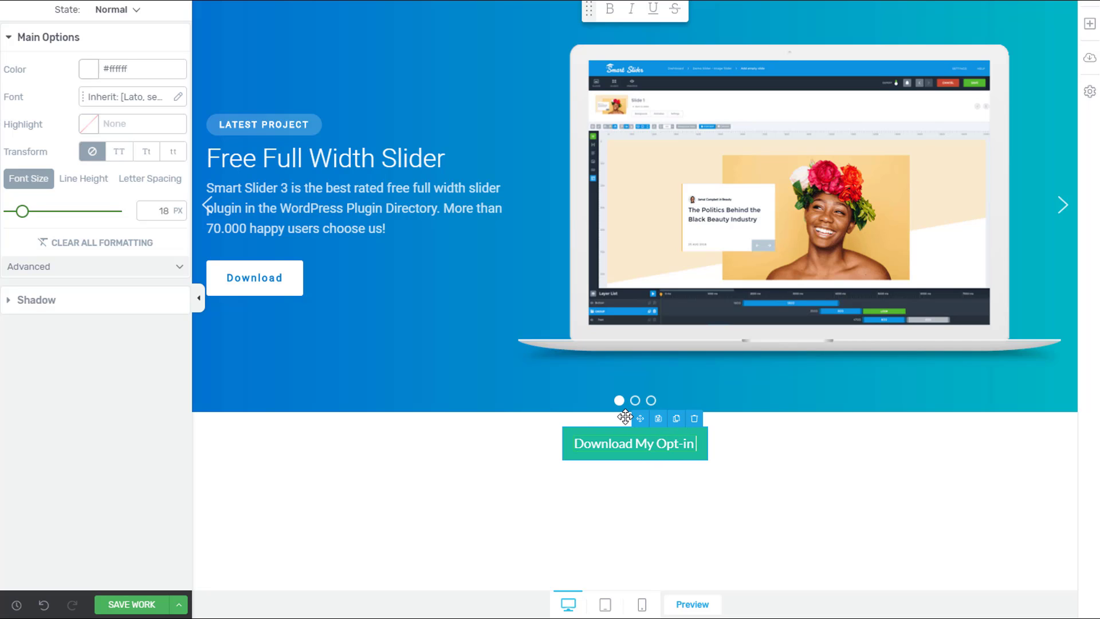
pyautogui.write('Offer')
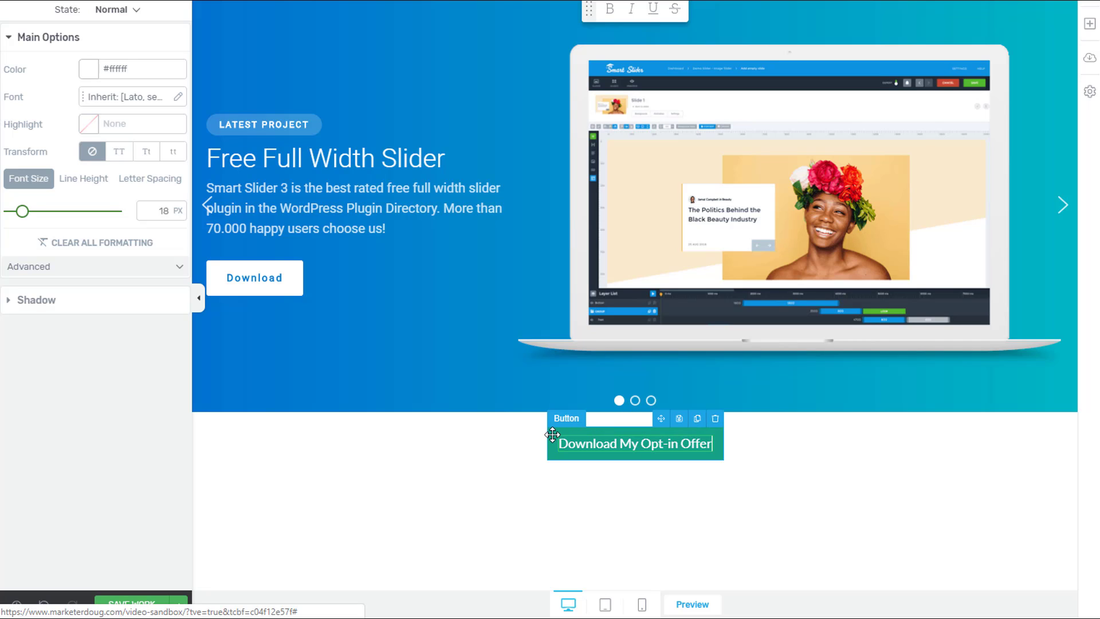
# Set the button's master colour to green and align it left
pyautogui.click(566, 418)
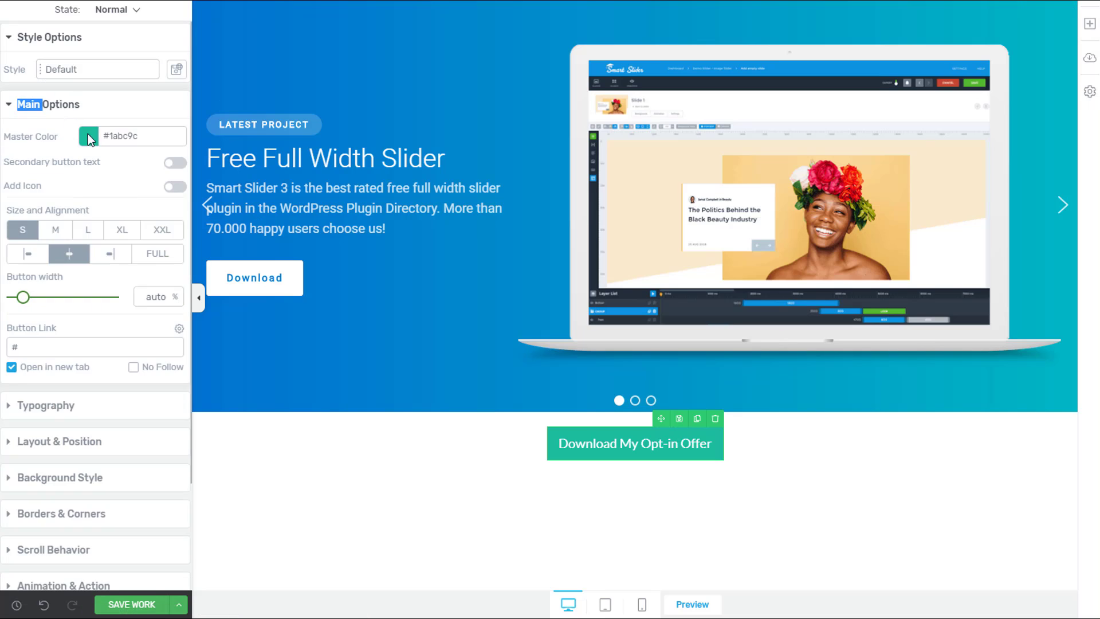
pyautogui.click(87, 135)
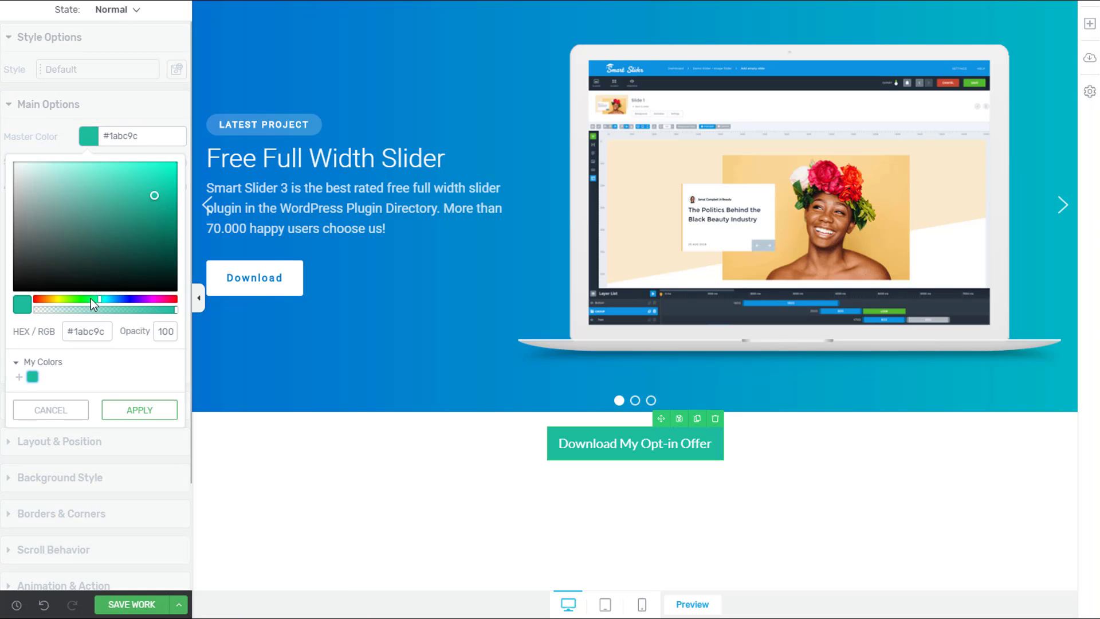
pyautogui.click(138, 410)
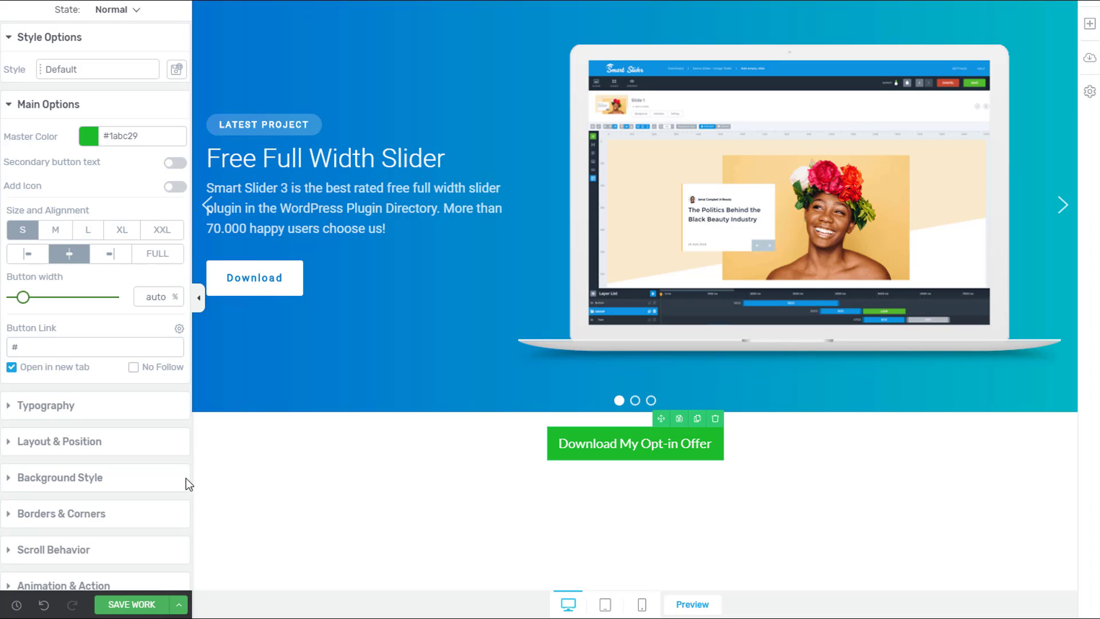
pyautogui.click(27, 253)
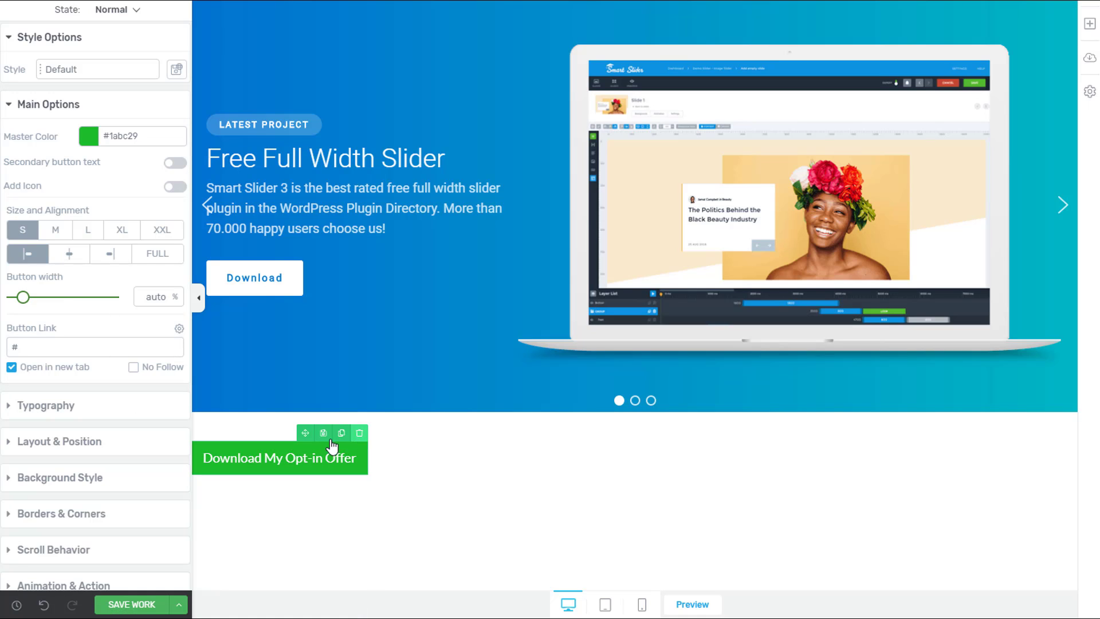
# Deselect the button, save the page, and dismiss the save confirmation
pyautogui.doubleClick(279, 457)
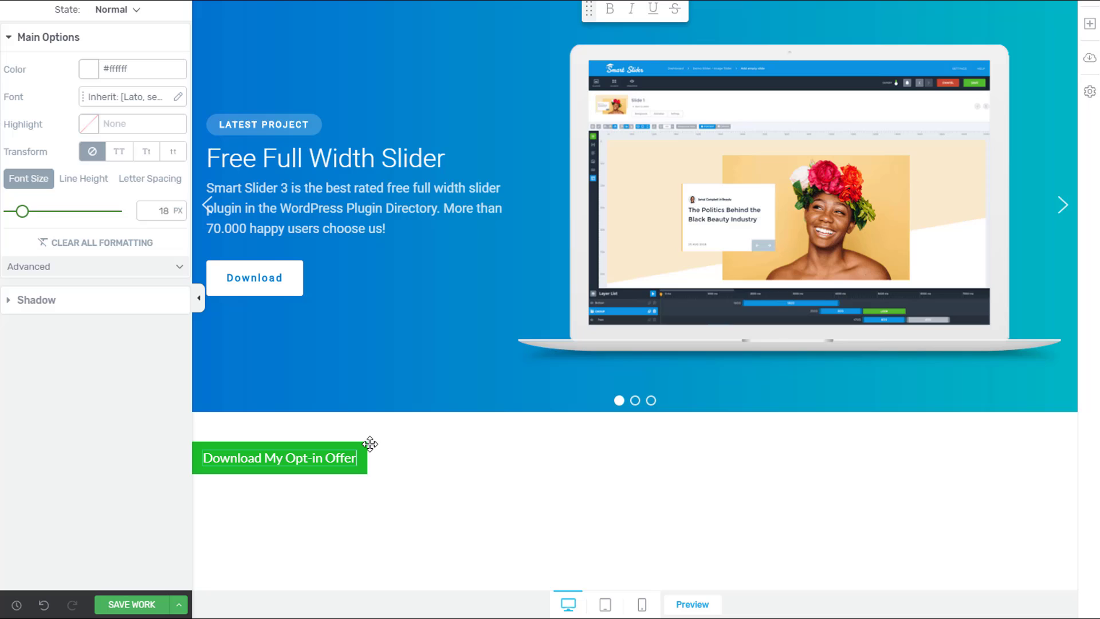
pyautogui.click(247, 497)
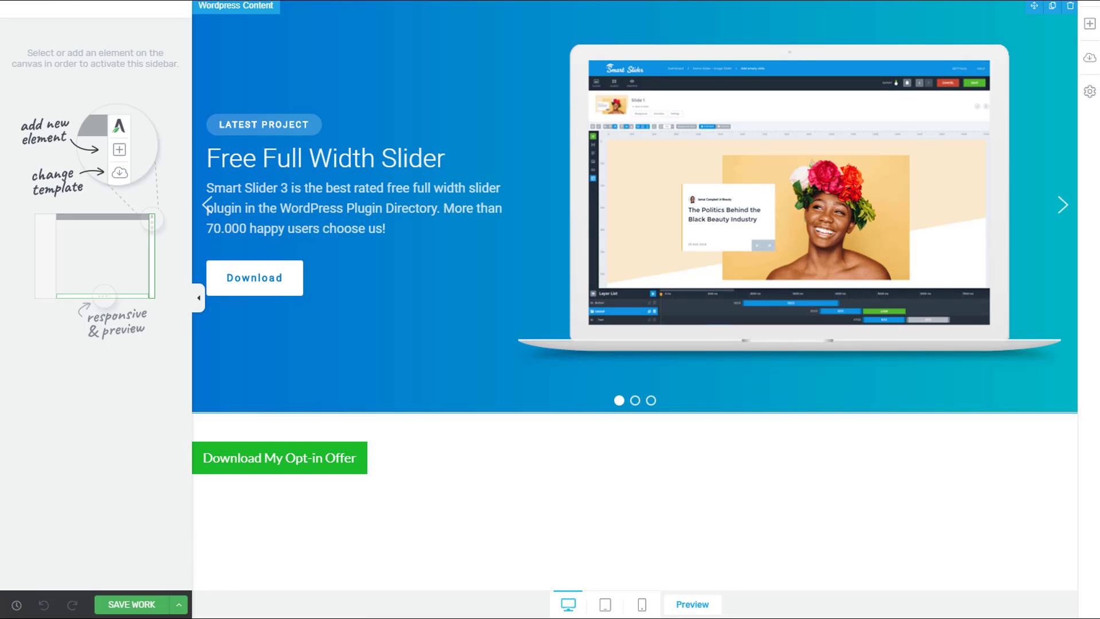
pyautogui.click(131, 604)
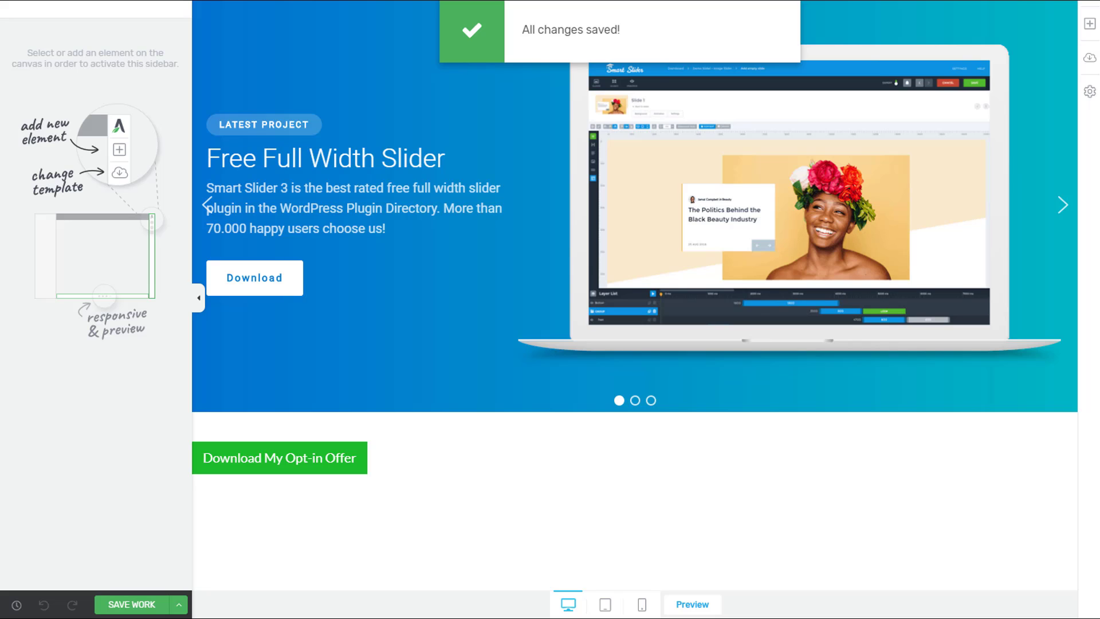
pyautogui.click(692, 604)
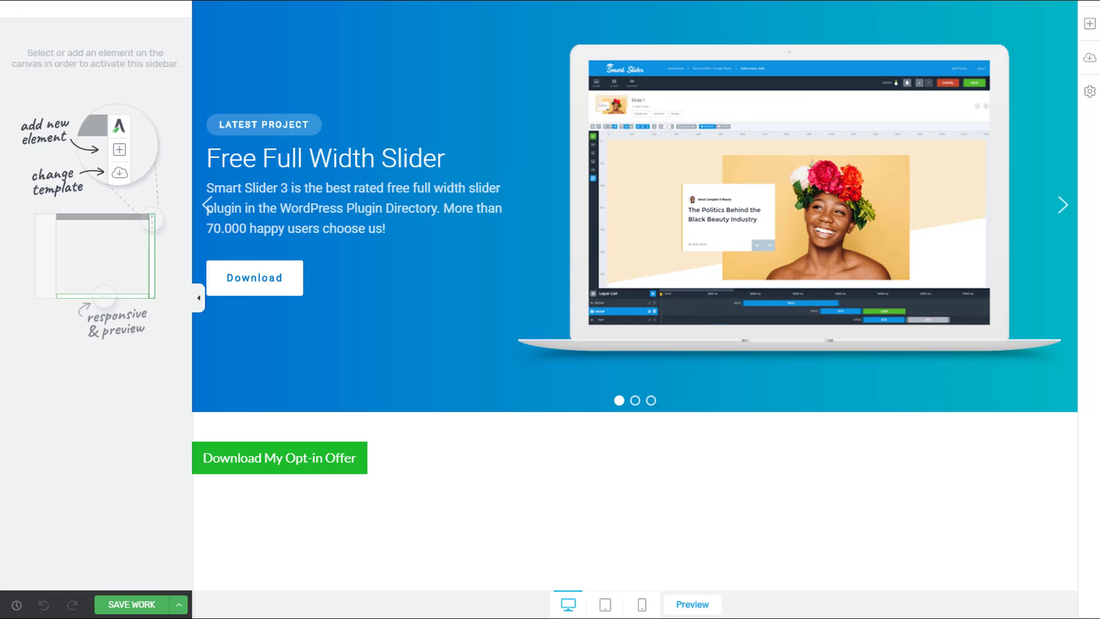
# Add a click action that opens the 'Video Sandbox' Thrive Leads ThriveBox
pyautogui.click(279, 457)
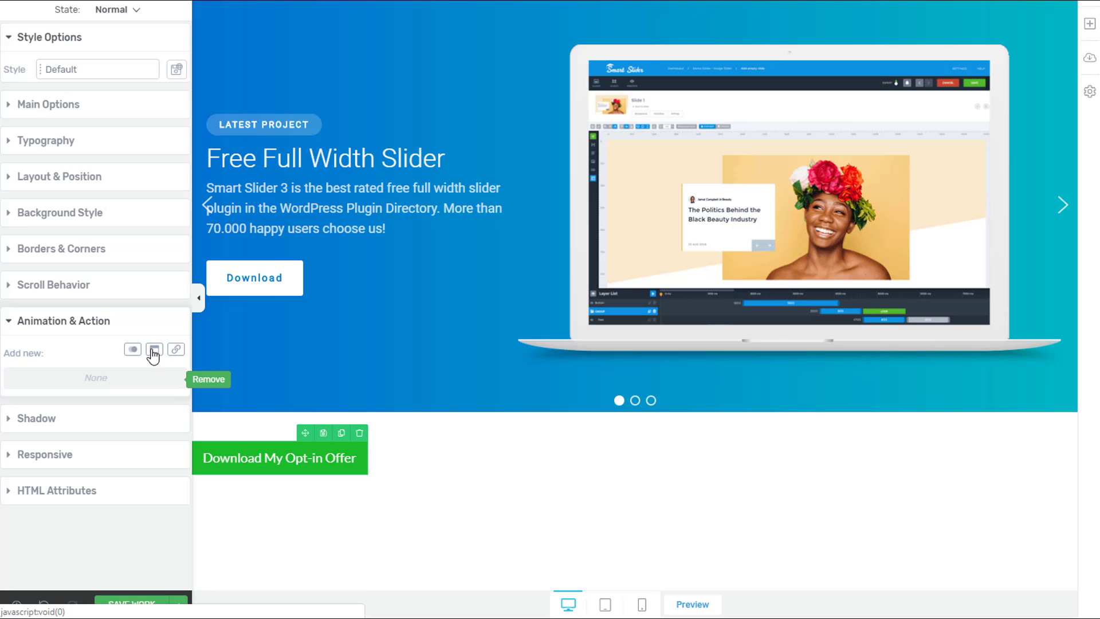
pyautogui.click(154, 349)
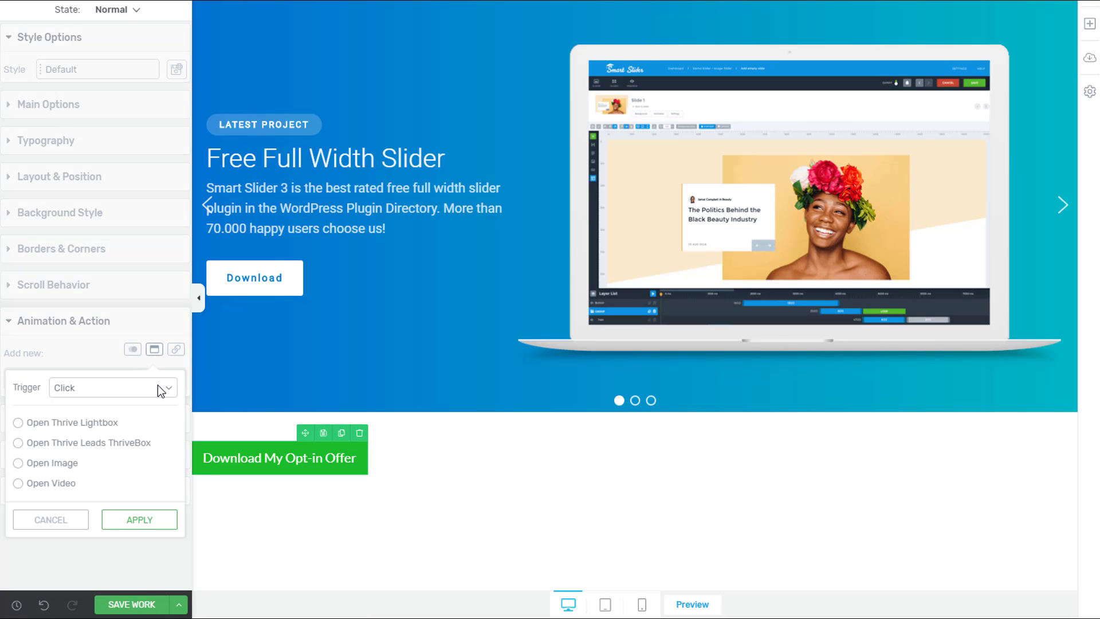
pyautogui.click(18, 443)
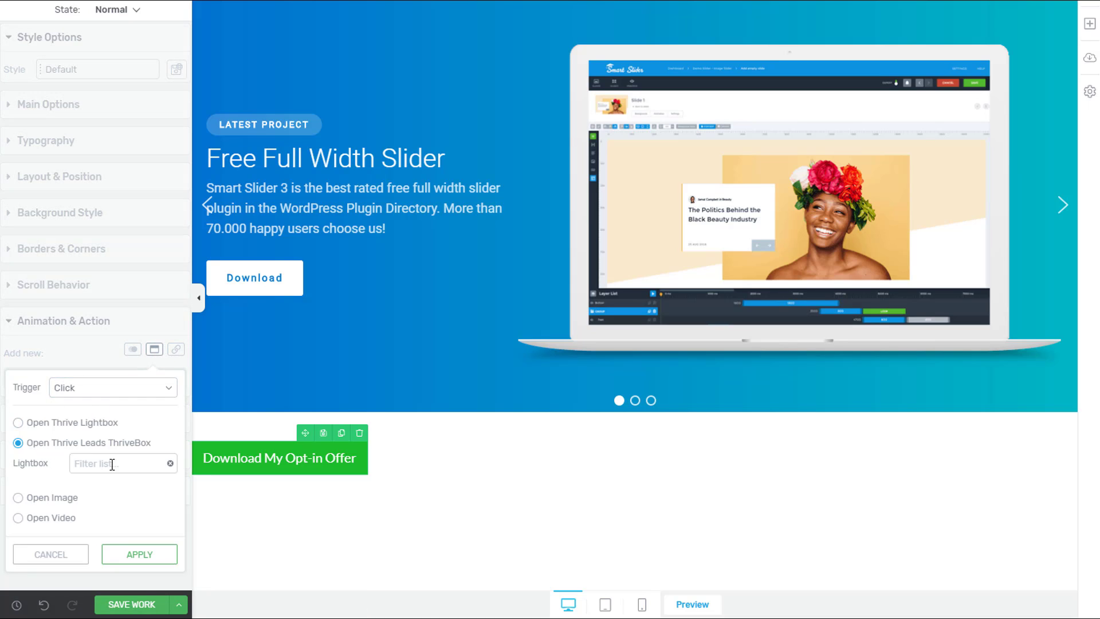
pyautogui.click(123, 463)
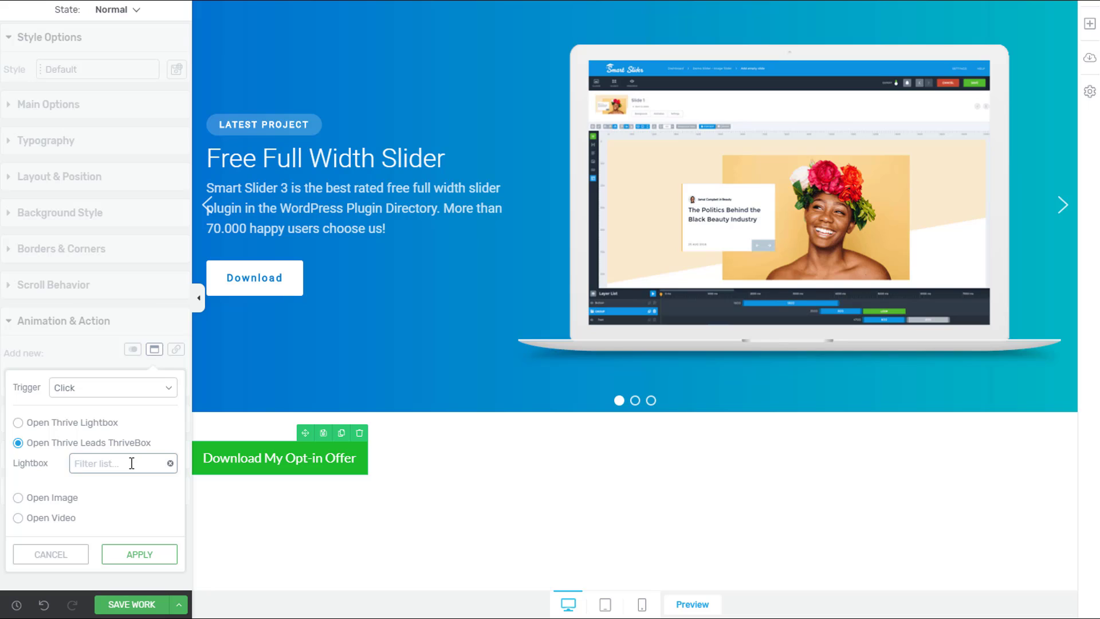
pyautogui.write('san')
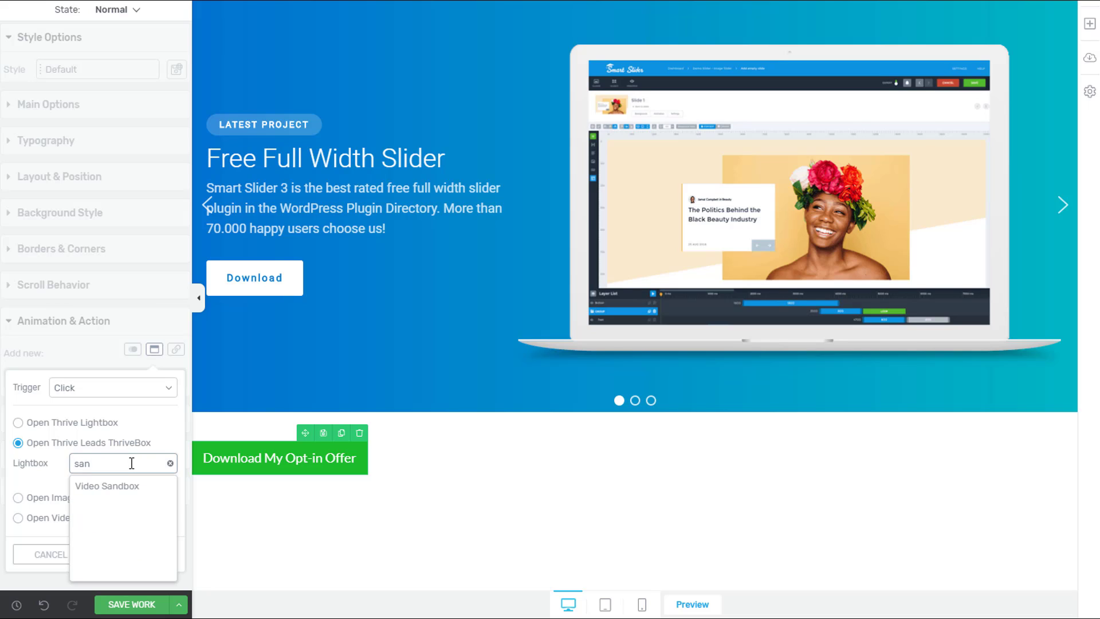
pyautogui.click(106, 485)
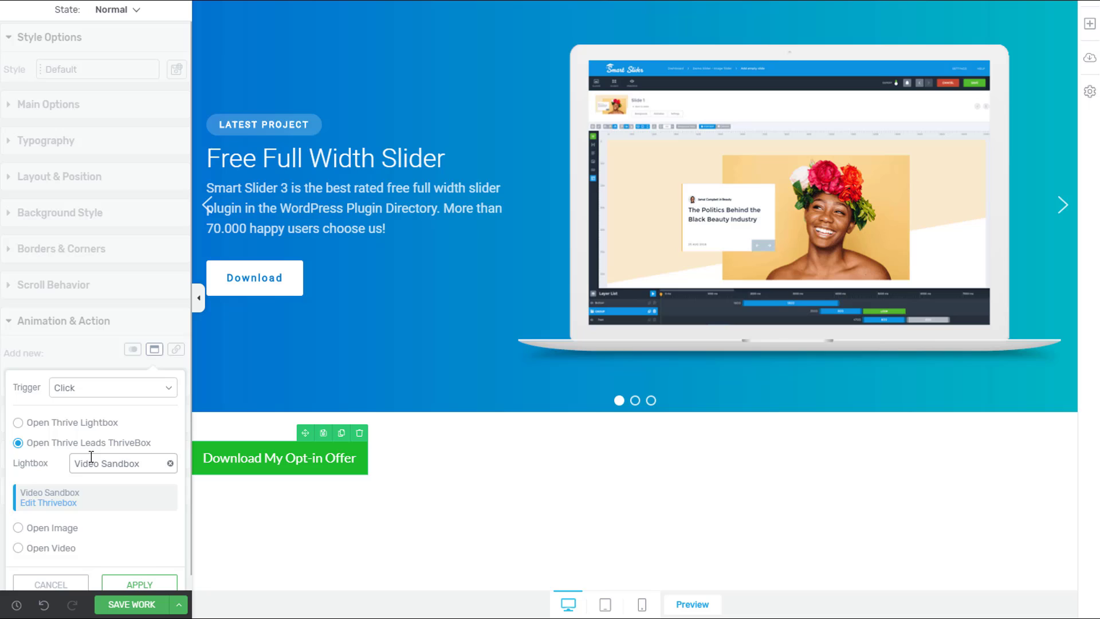
pyautogui.click(139, 584)
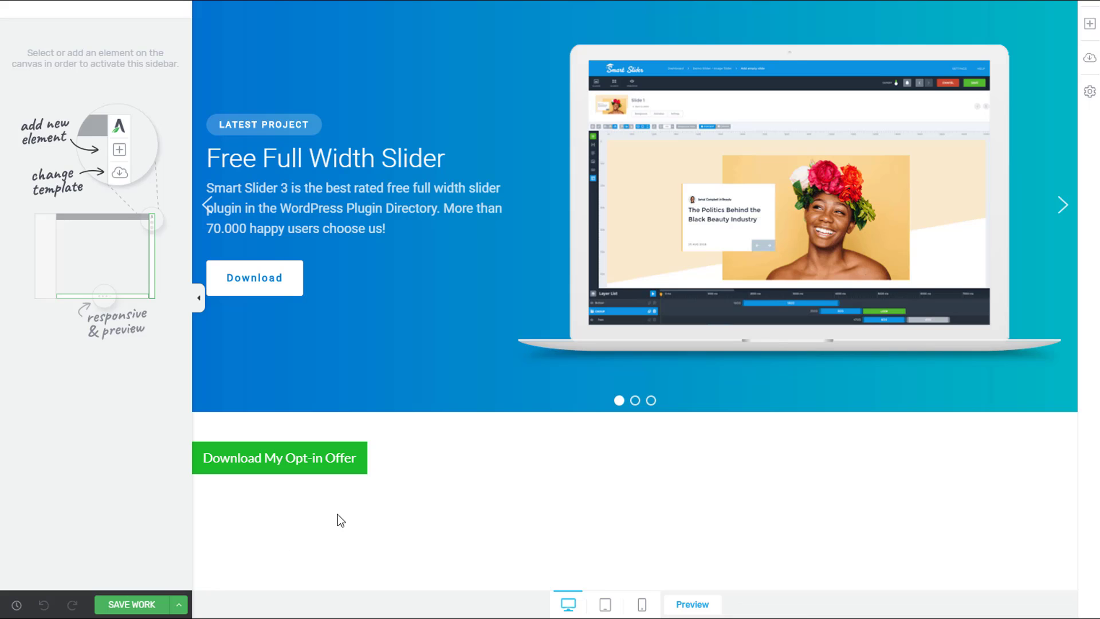
# Preview the page, verify the green button opens the sign-up lightbox, then close it
pyautogui.click(691, 604)
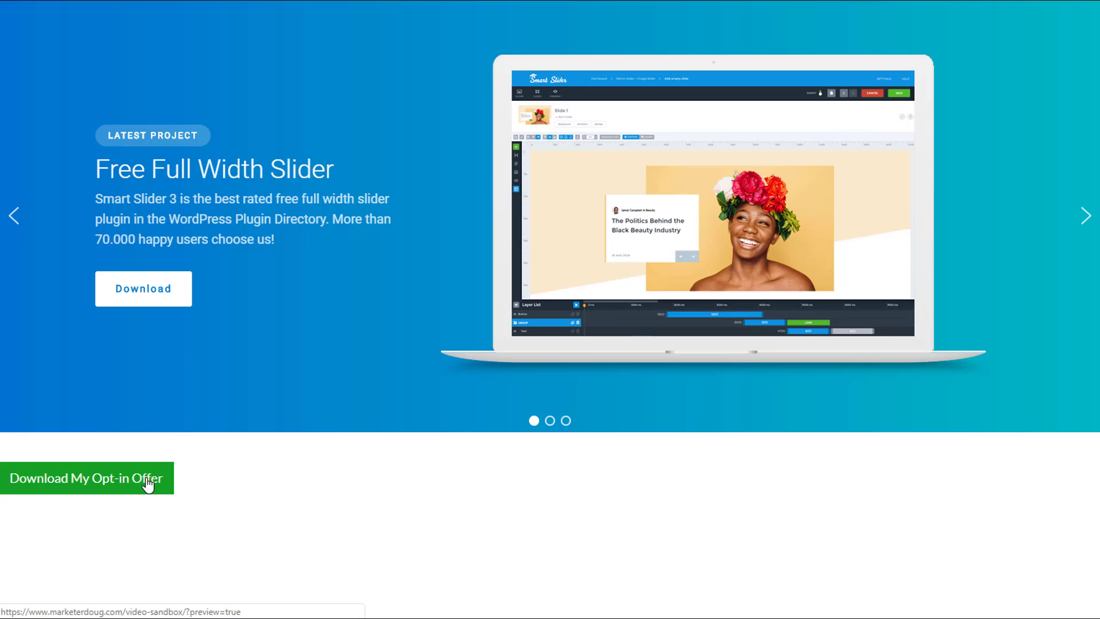
pyautogui.click(86, 478)
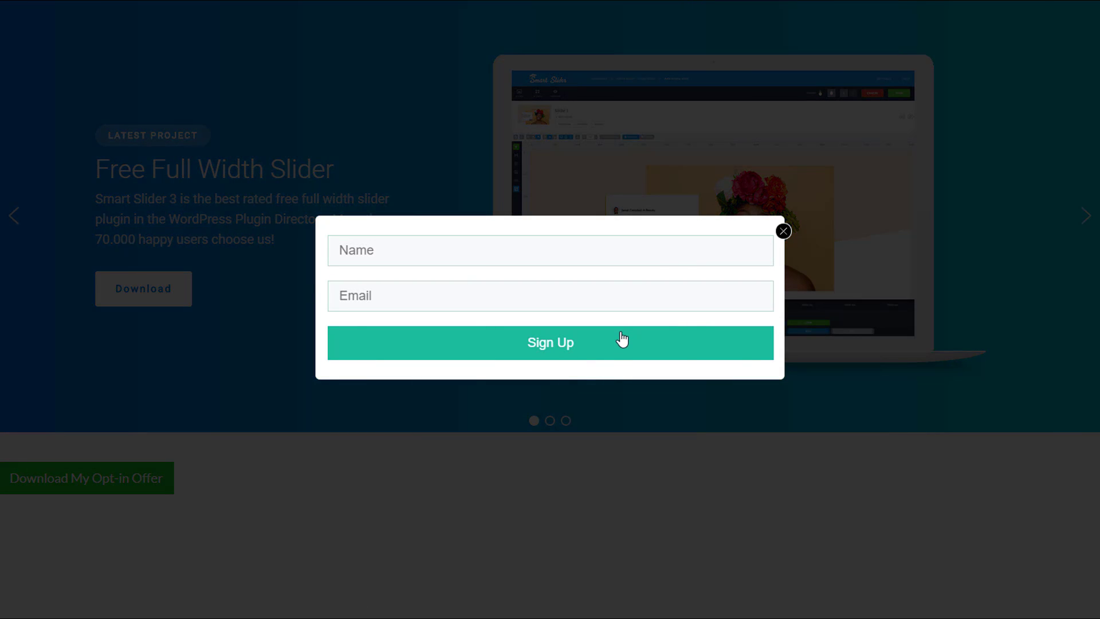
pyautogui.moveTo(784, 232)
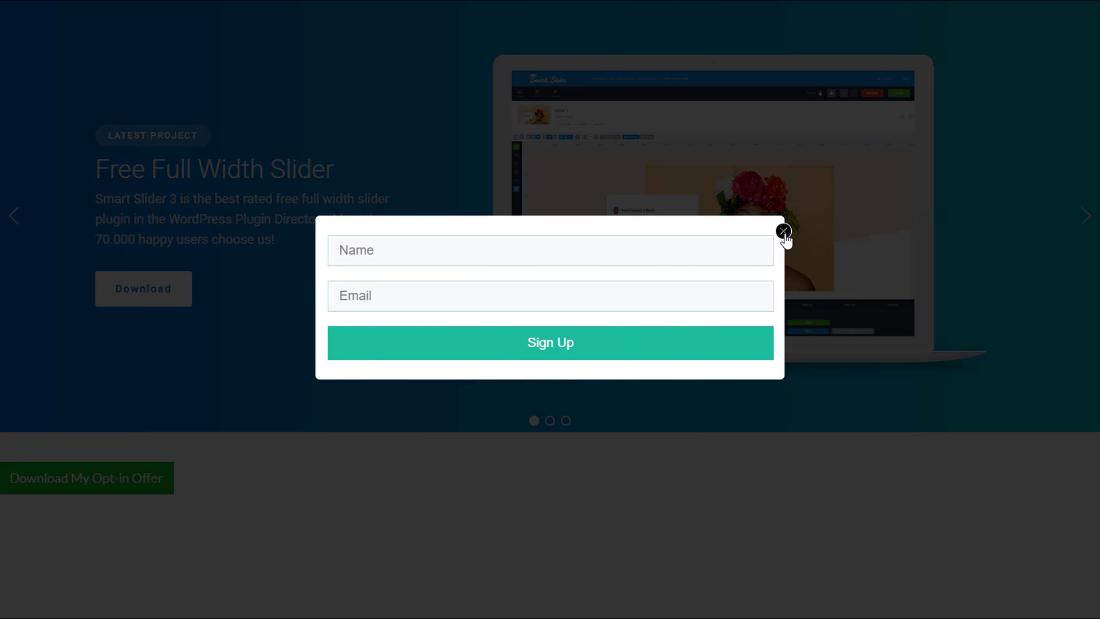
pyautogui.click(784, 231)
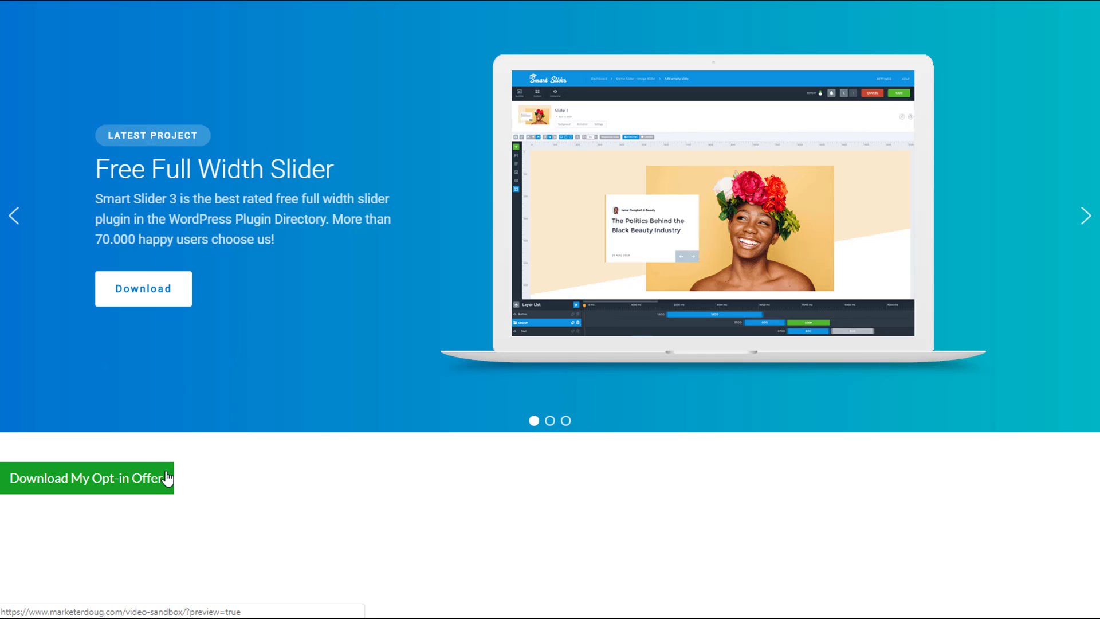
pyautogui.rightClick(166, 478)
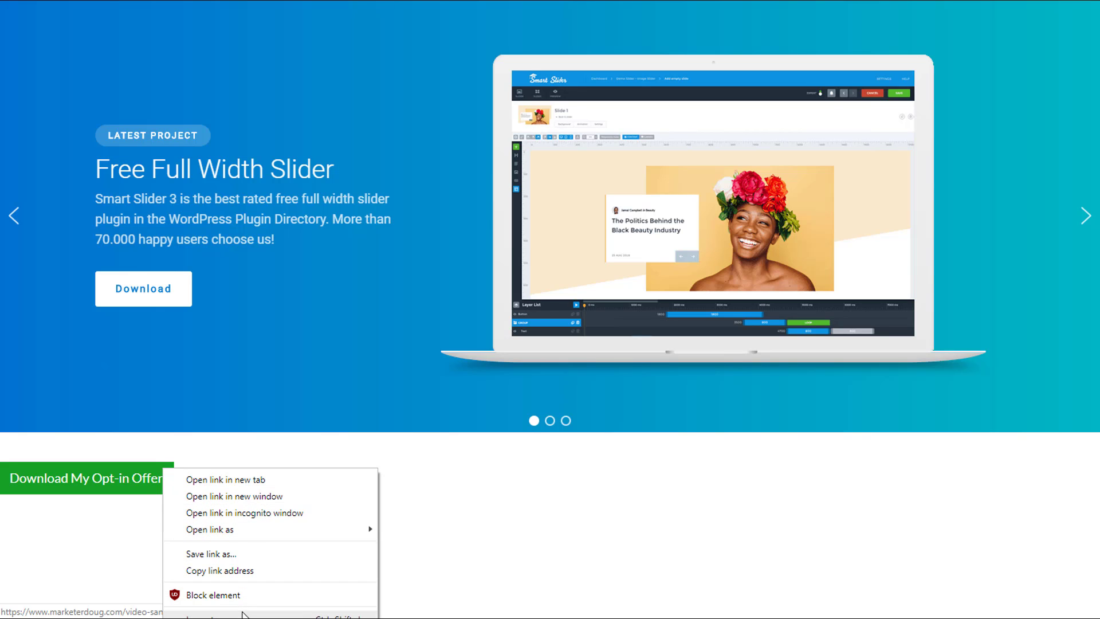
# Inspect the opt-in button and copy its thrv_wrapper div's outerHTML in DevTools
pyautogui.click(210, 613)
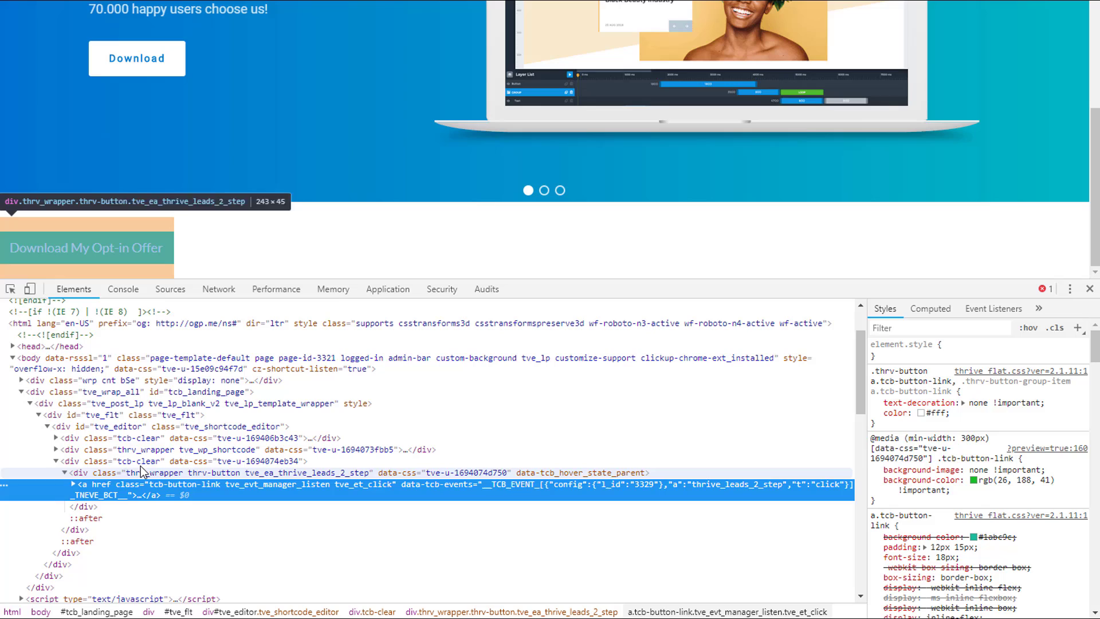
pyautogui.moveTo(109, 478)
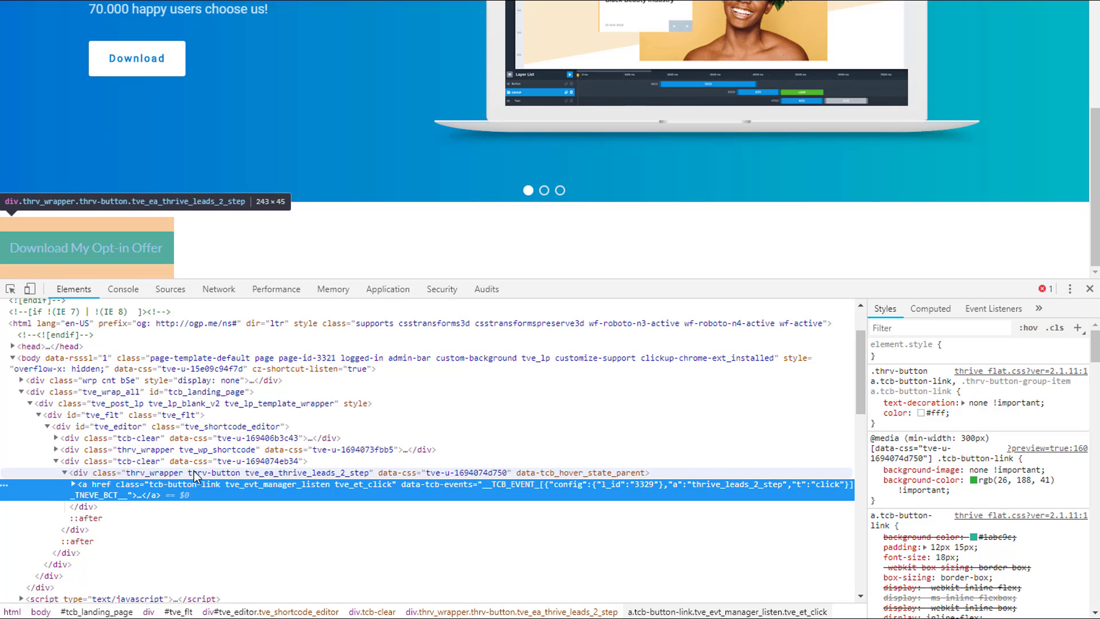
pyautogui.moveTo(151, 472)
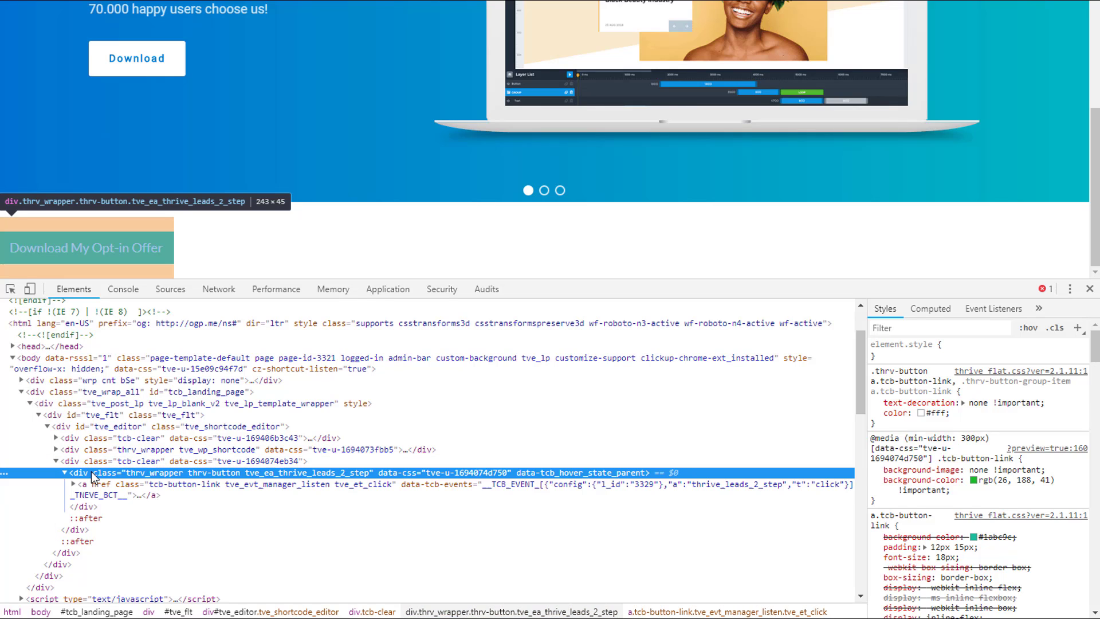
pyautogui.rightClick(91, 472)
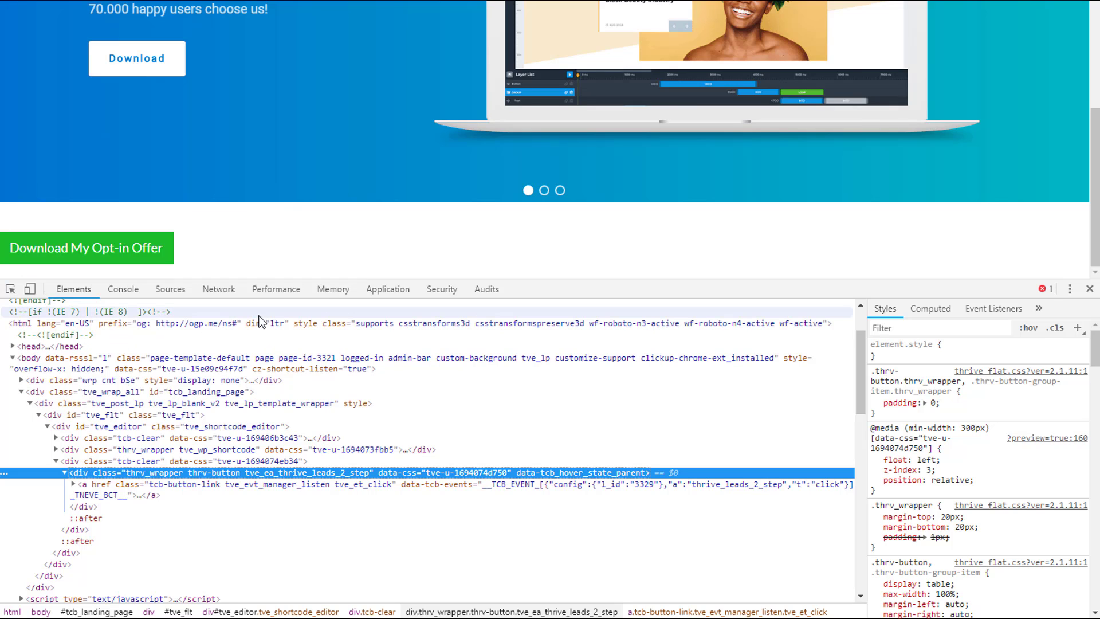
pyautogui.moveTo(661, 16)
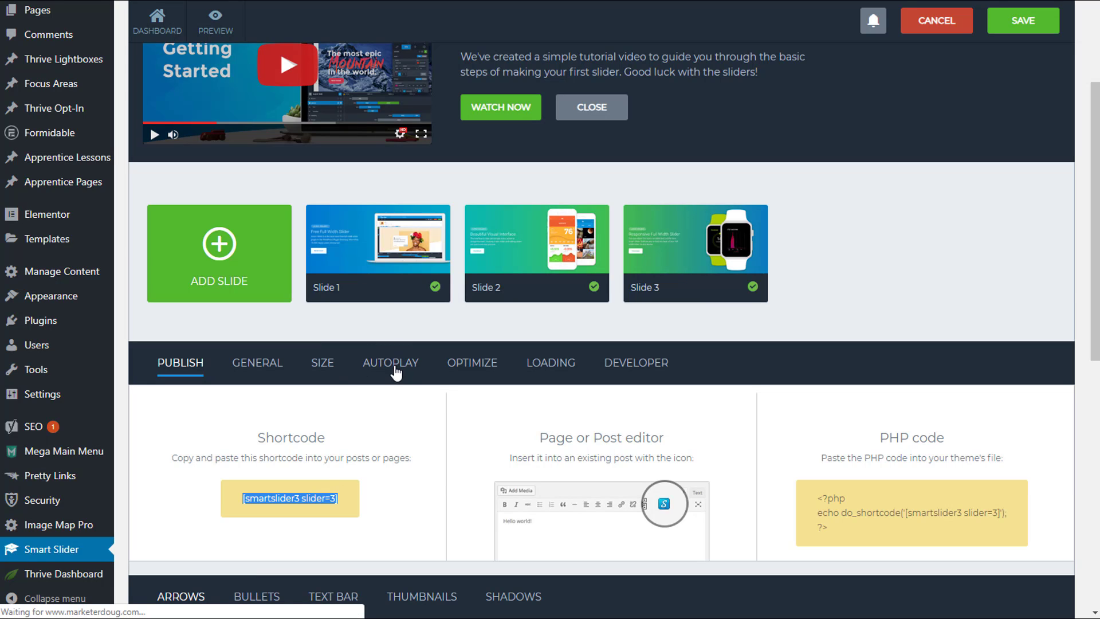
# Open Slide 1, select the Download button layer, and place a text layer above it
pyautogui.click(378, 253)
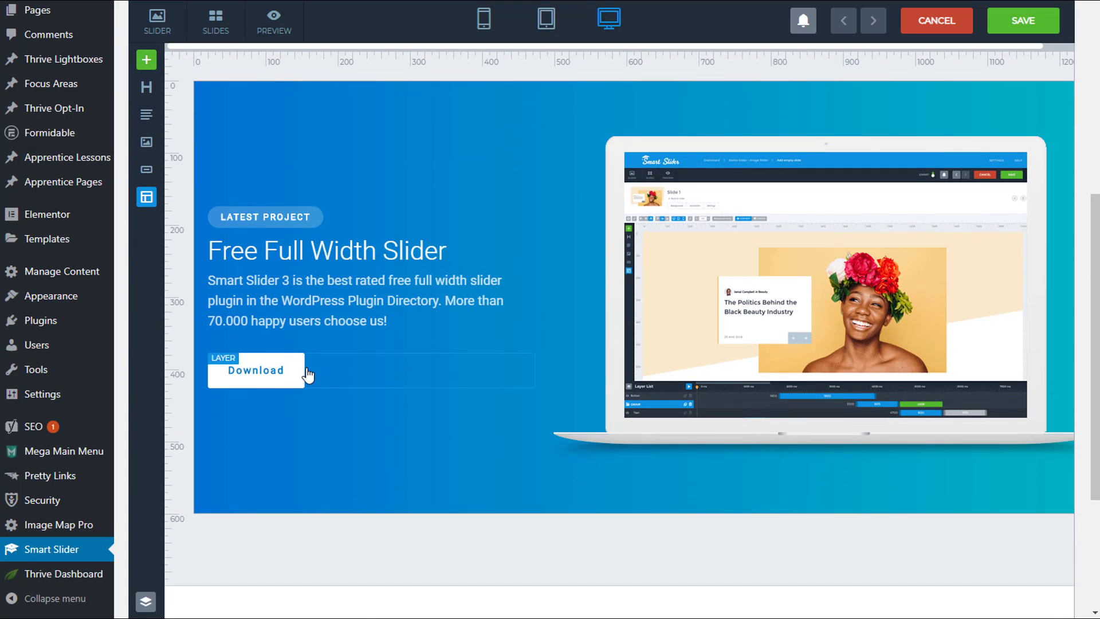
pyautogui.click(256, 371)
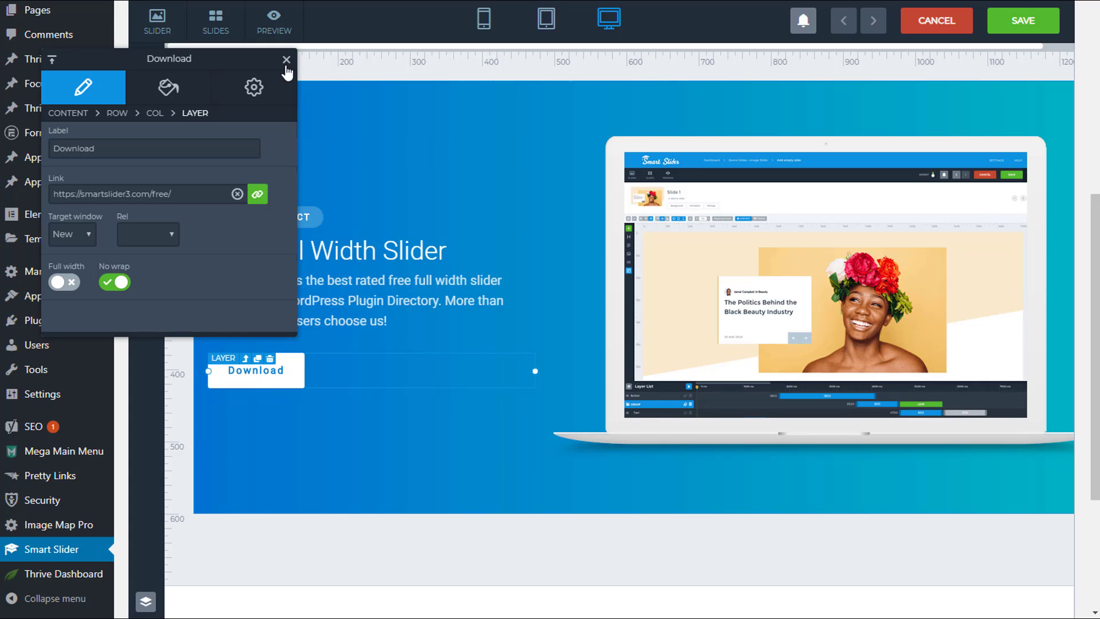
pyautogui.click(286, 60)
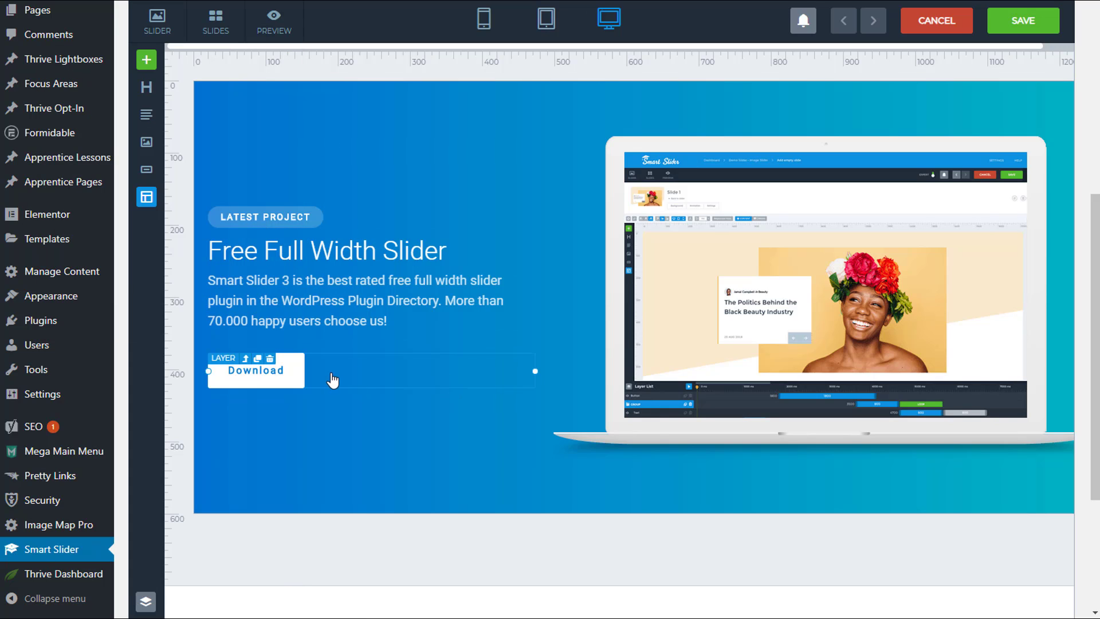
pyautogui.click(255, 371)
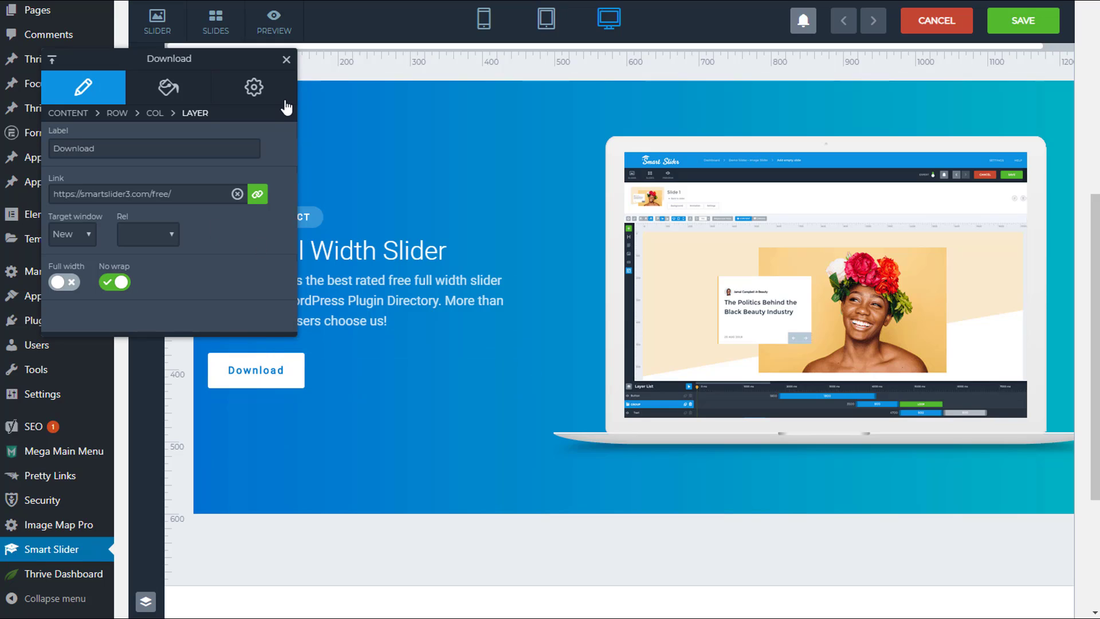
pyautogui.click(286, 59)
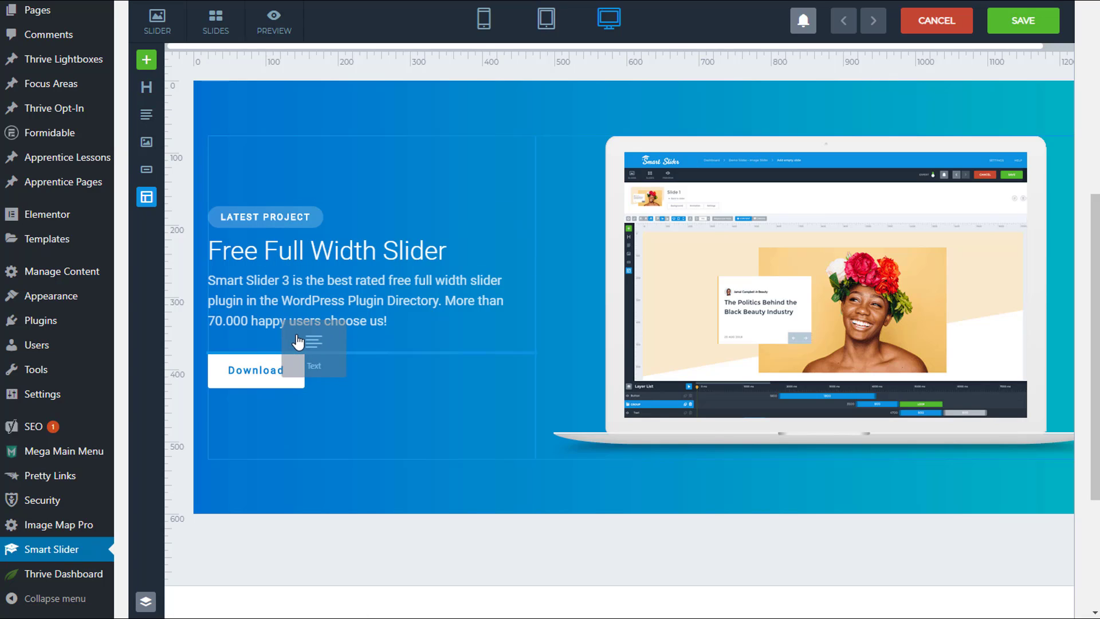
pyautogui.click(256, 371)
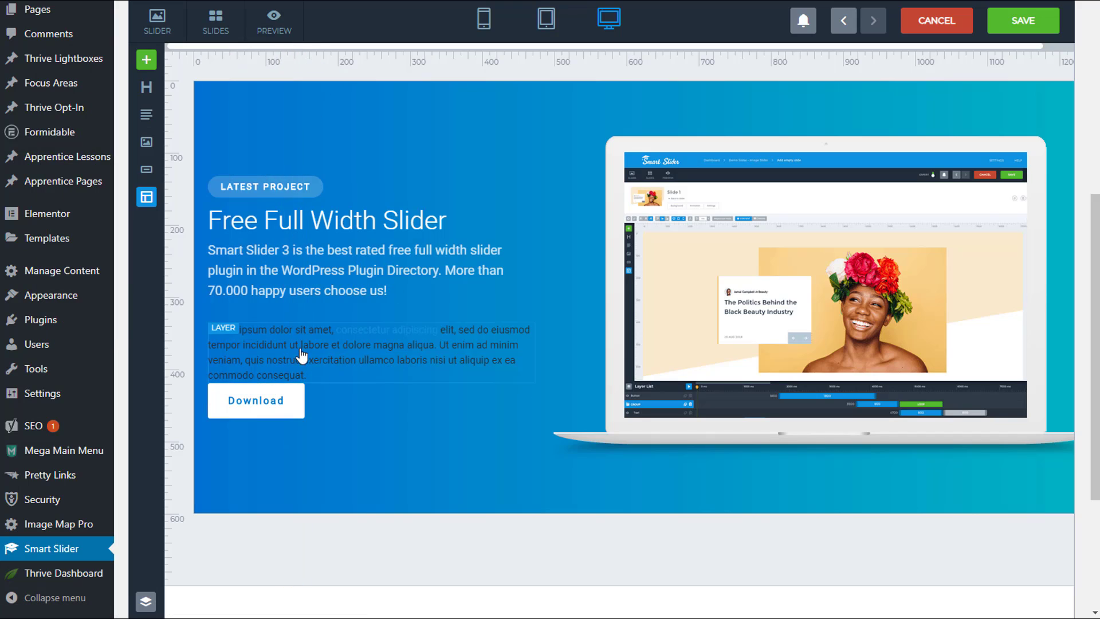
# Fill the new text layer with the copied button code, hide the Download button, close settings
pyautogui.click(302, 351)
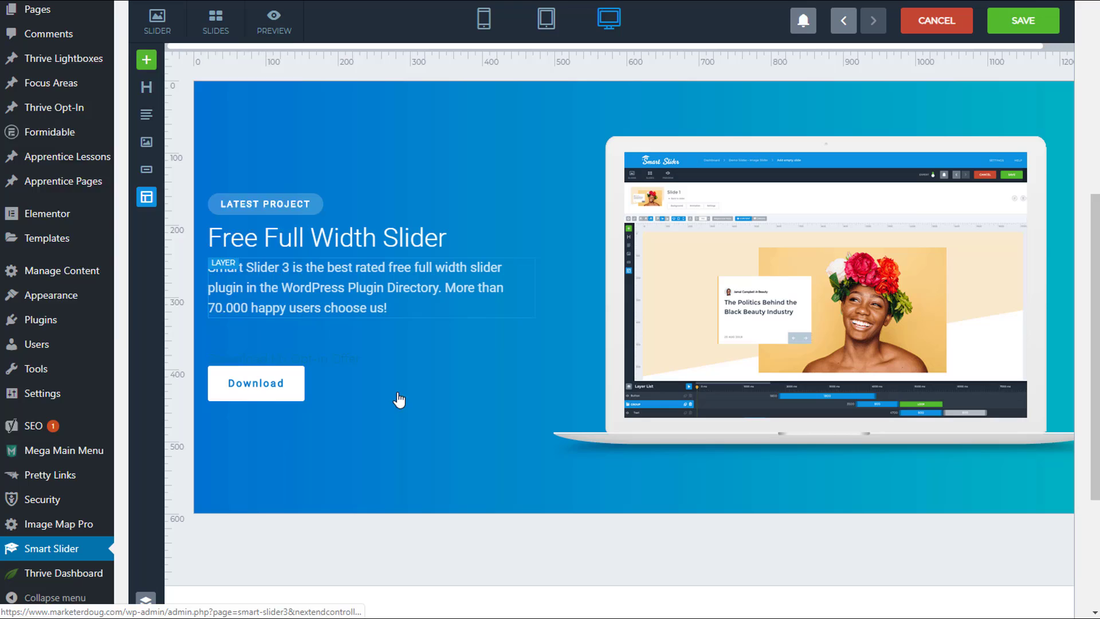
pyautogui.click(256, 383)
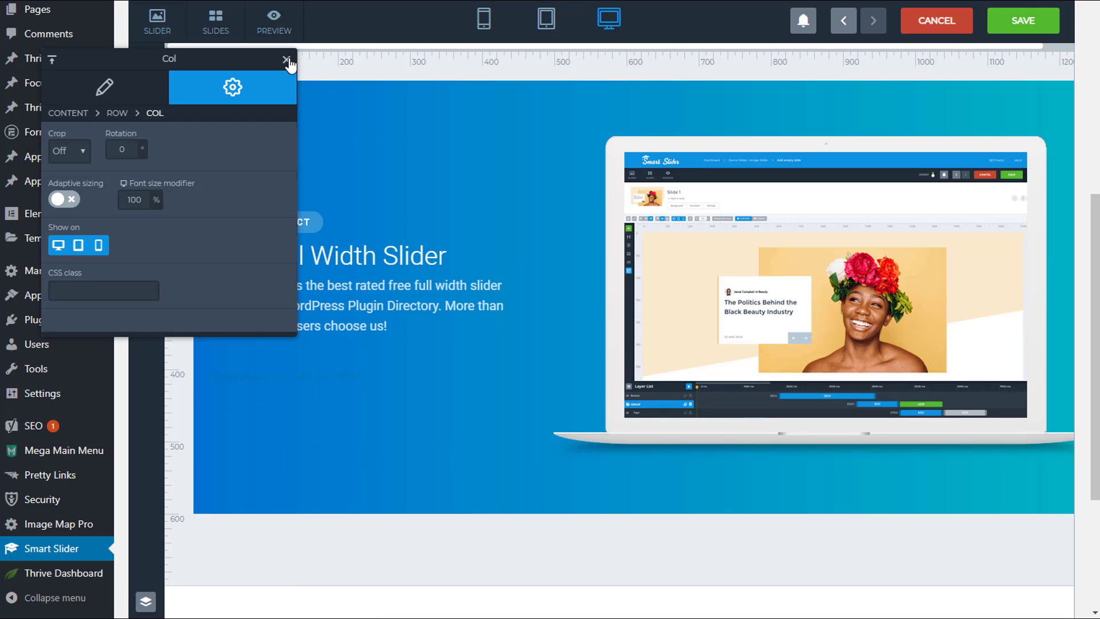
pyautogui.click(287, 60)
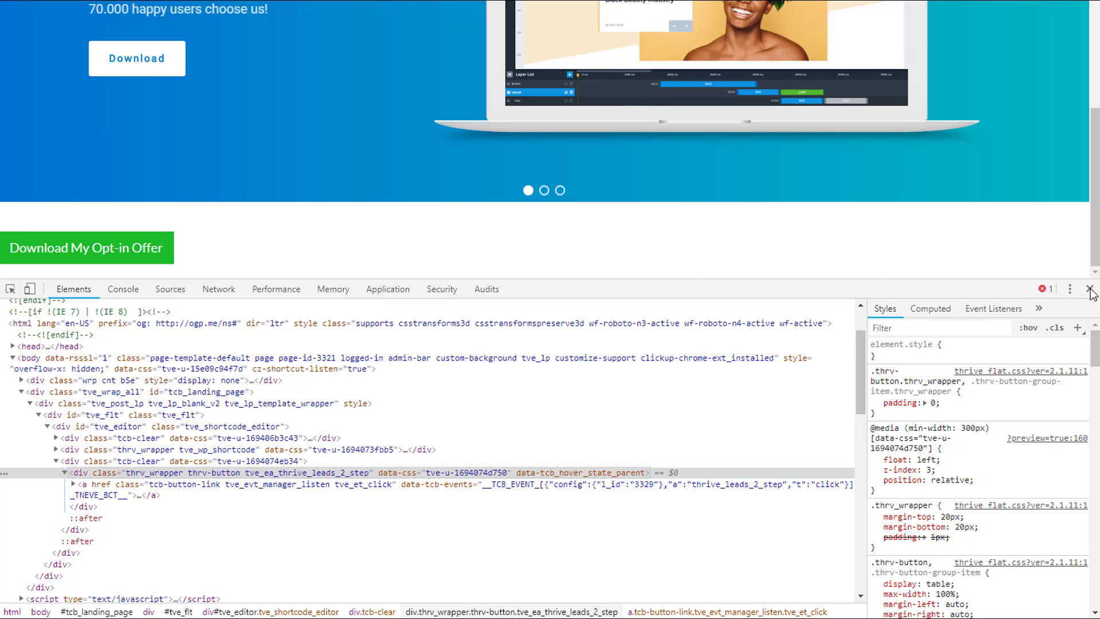
# Check that the slider's green Download My Opt-in Offer button opens the sign-up lightbox
pyautogui.click(1092, 289)
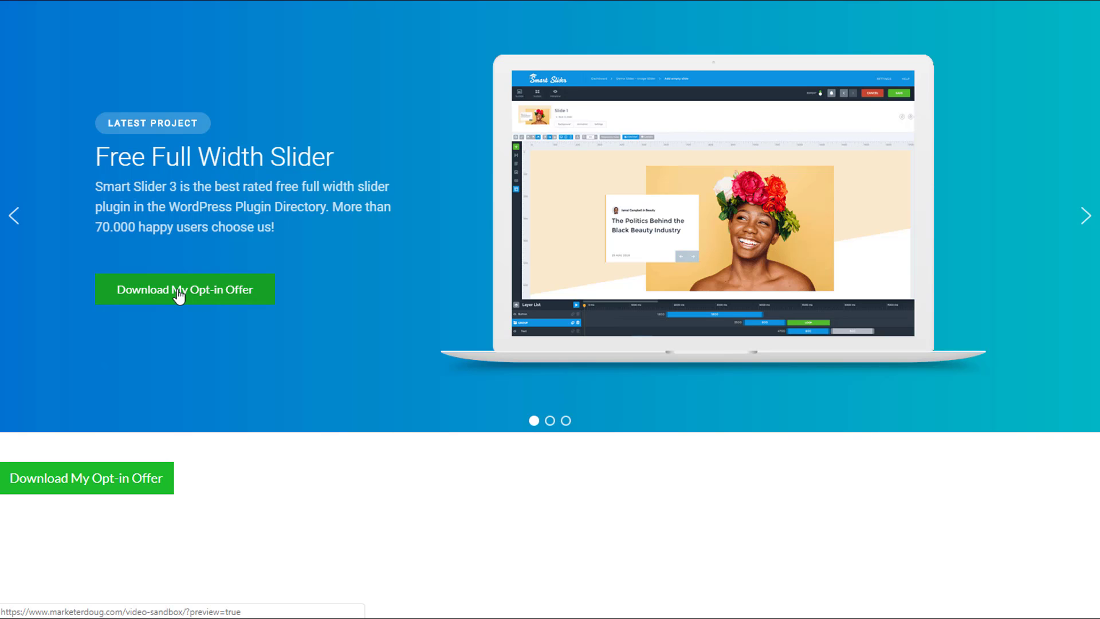
pyautogui.click(184, 289)
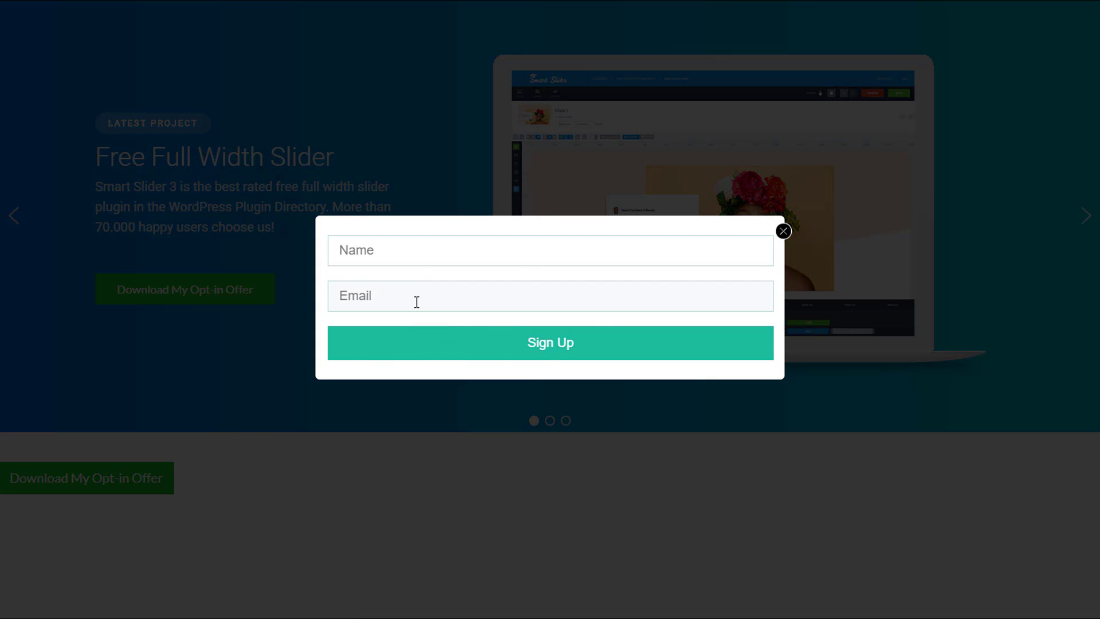
pyautogui.click(783, 231)
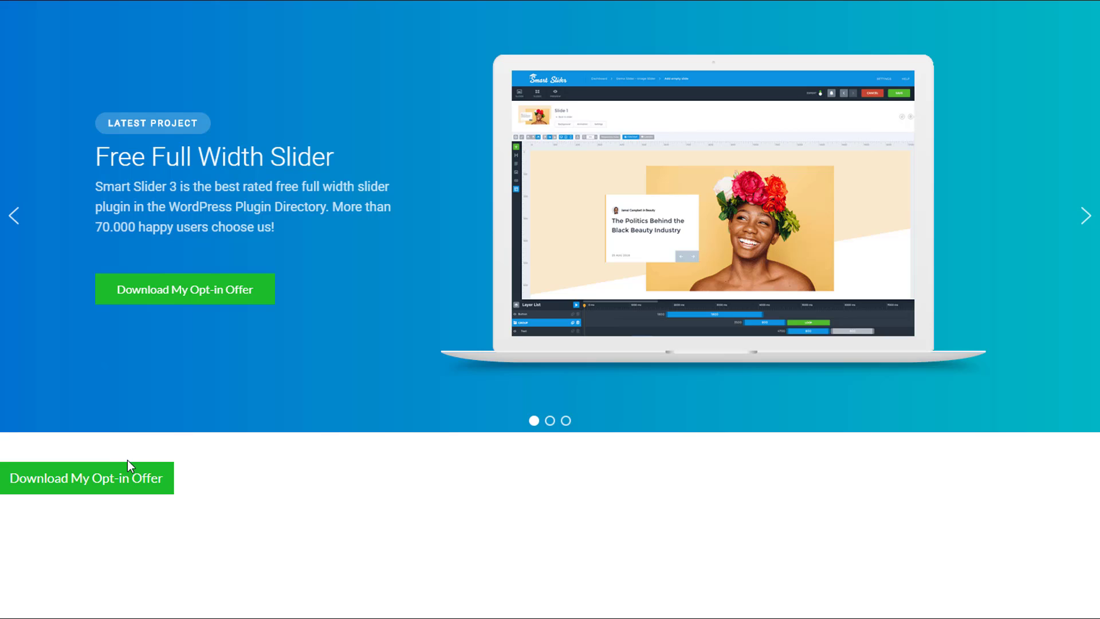
pyautogui.moveTo(175, 300)
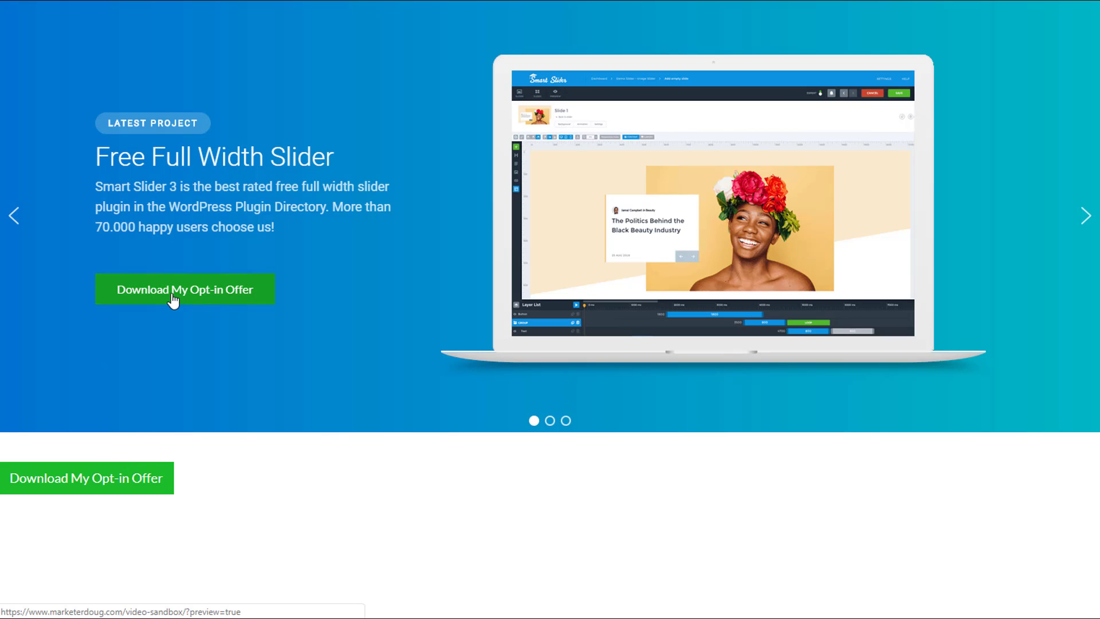
pyautogui.moveTo(207, 474)
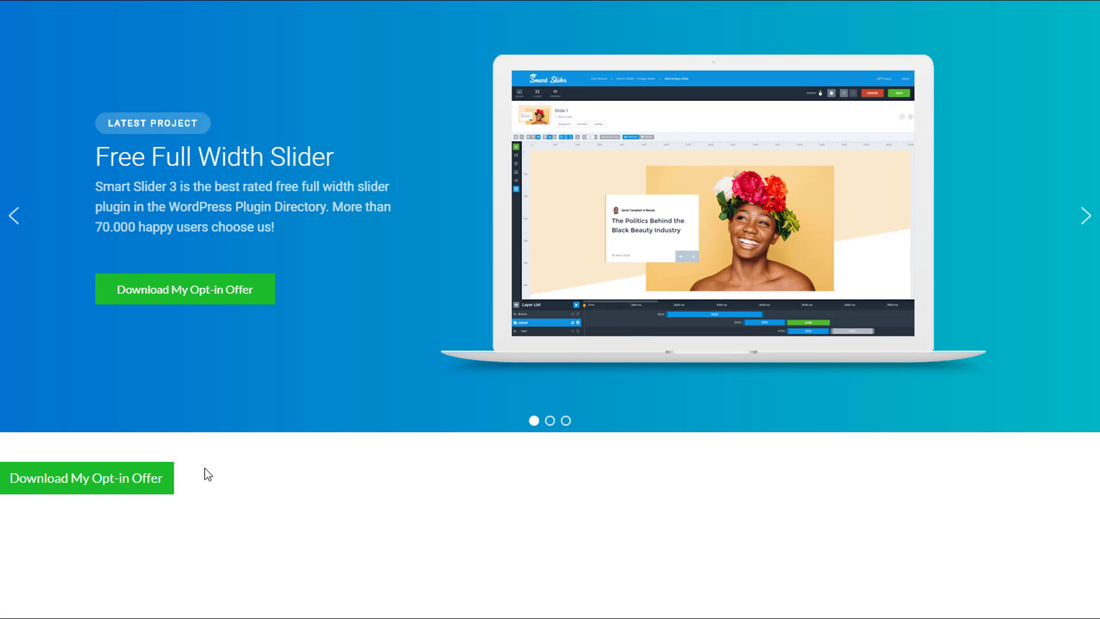
pyautogui.moveTo(115, 489)
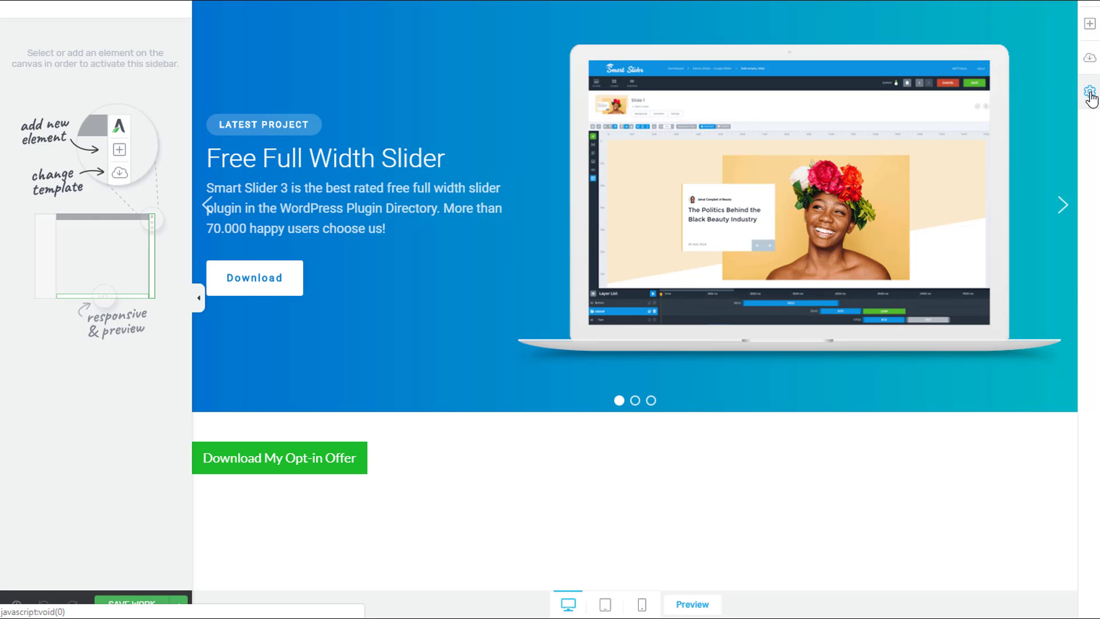
# Open Landing Page Settings from the gear Settings menu
pyautogui.click(1088, 92)
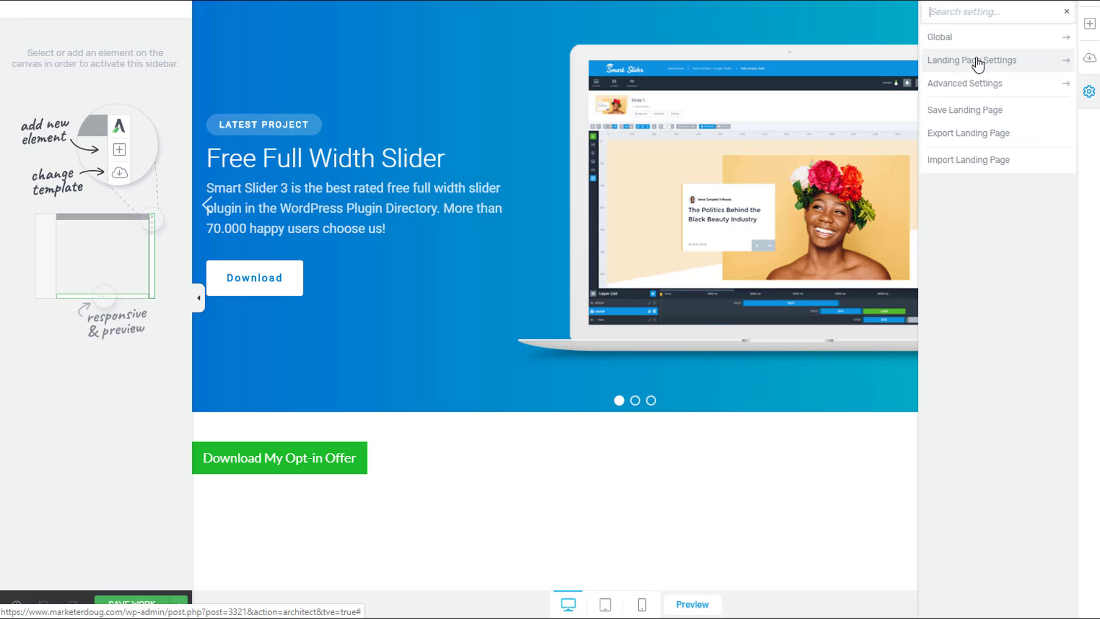
pyautogui.click(965, 83)
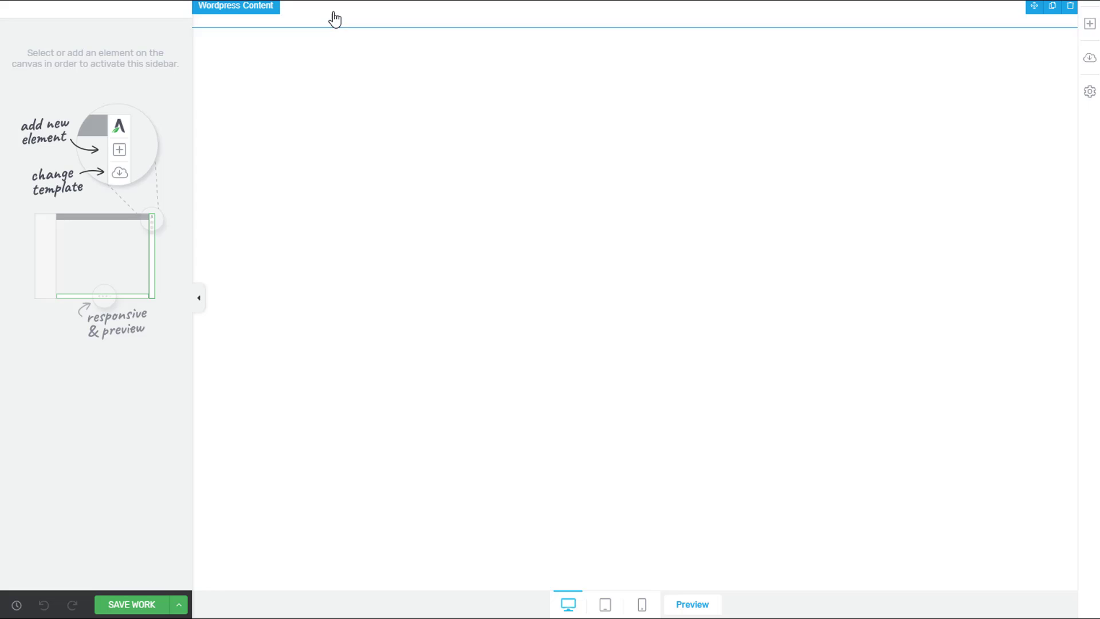
# Save the blank landing page with Save Work and dismiss the All changes saved notice
pyautogui.click(131, 604)
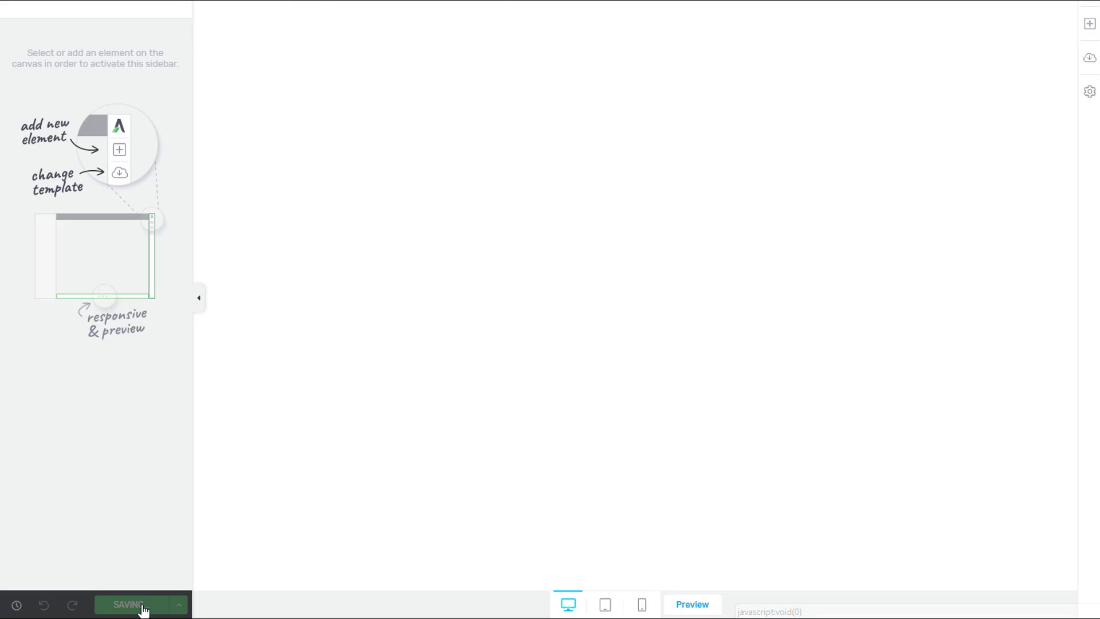
pyautogui.click(133, 605)
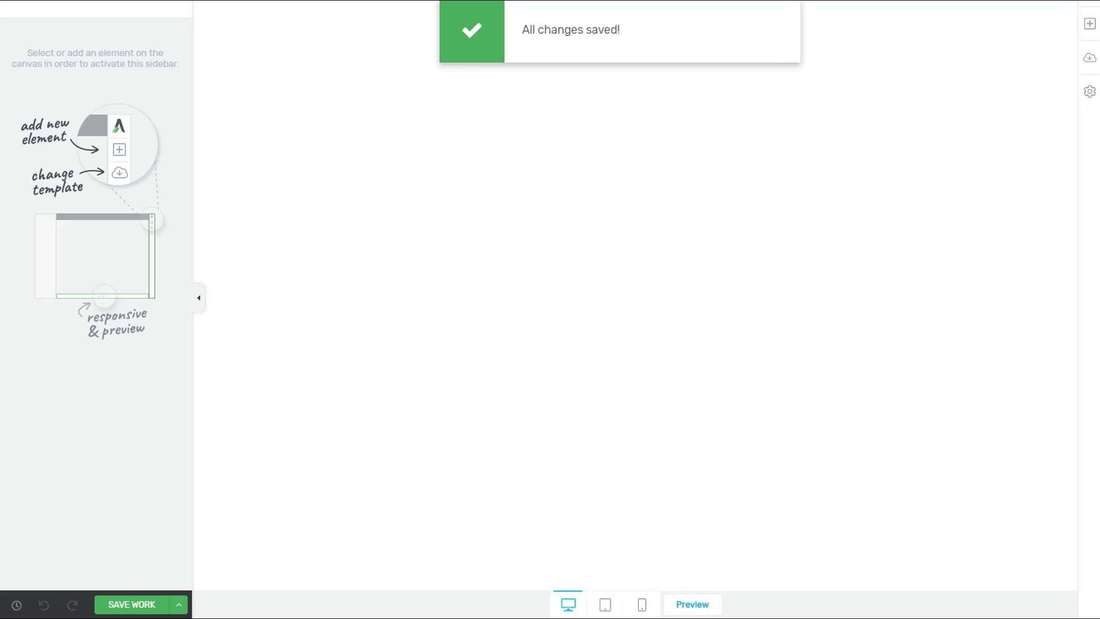
pyautogui.click(691, 604)
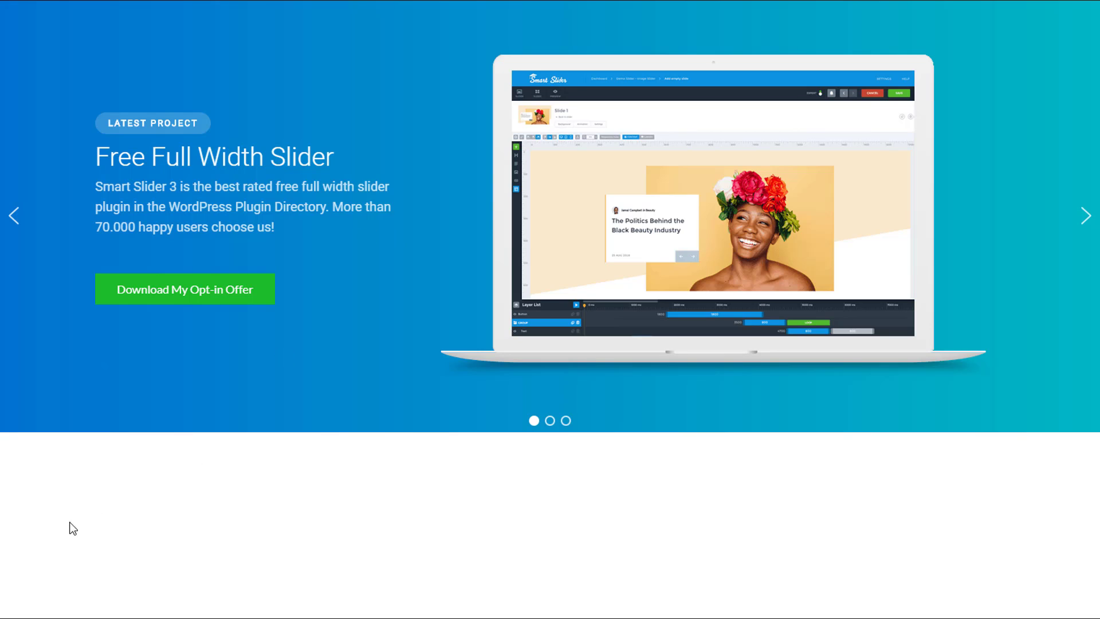
pyautogui.moveTo(98, 506)
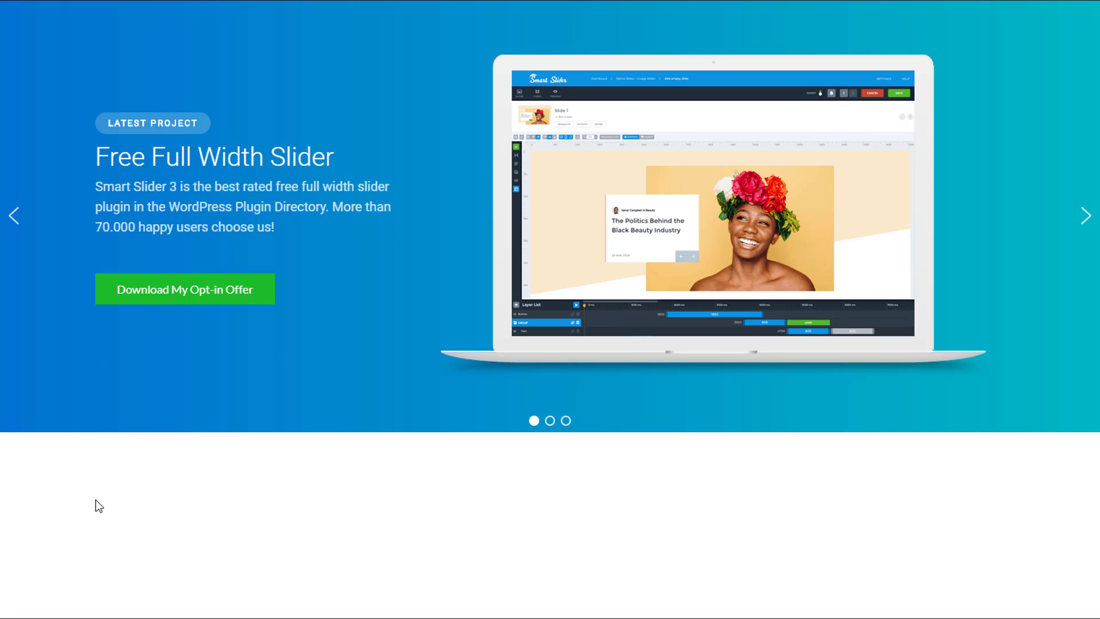
pyautogui.moveTo(177, 293)
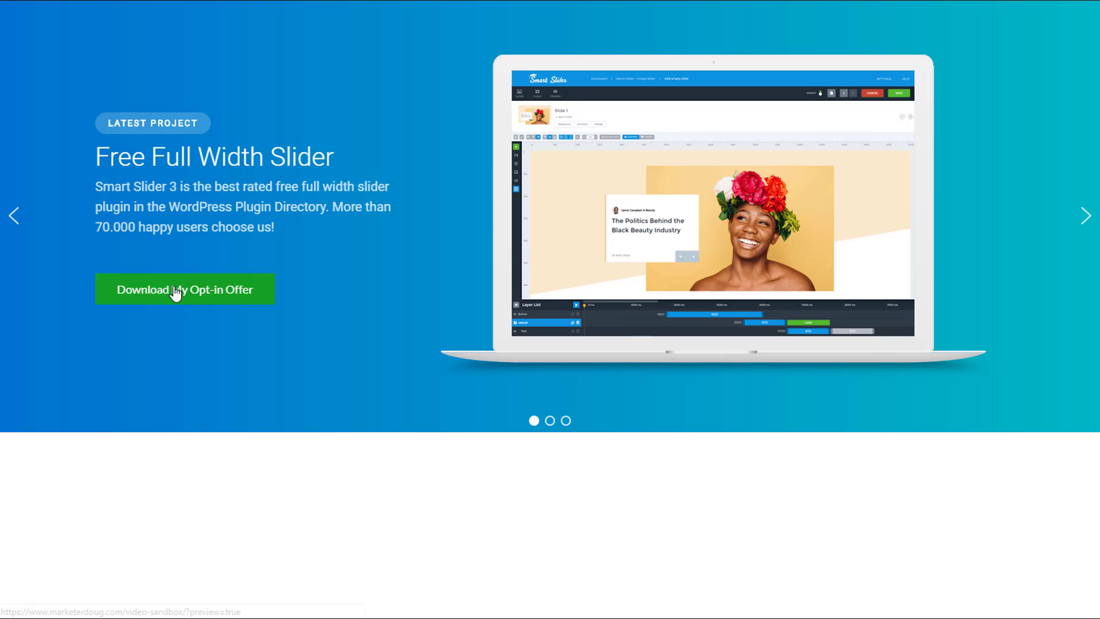
pyautogui.moveTo(279, 293)
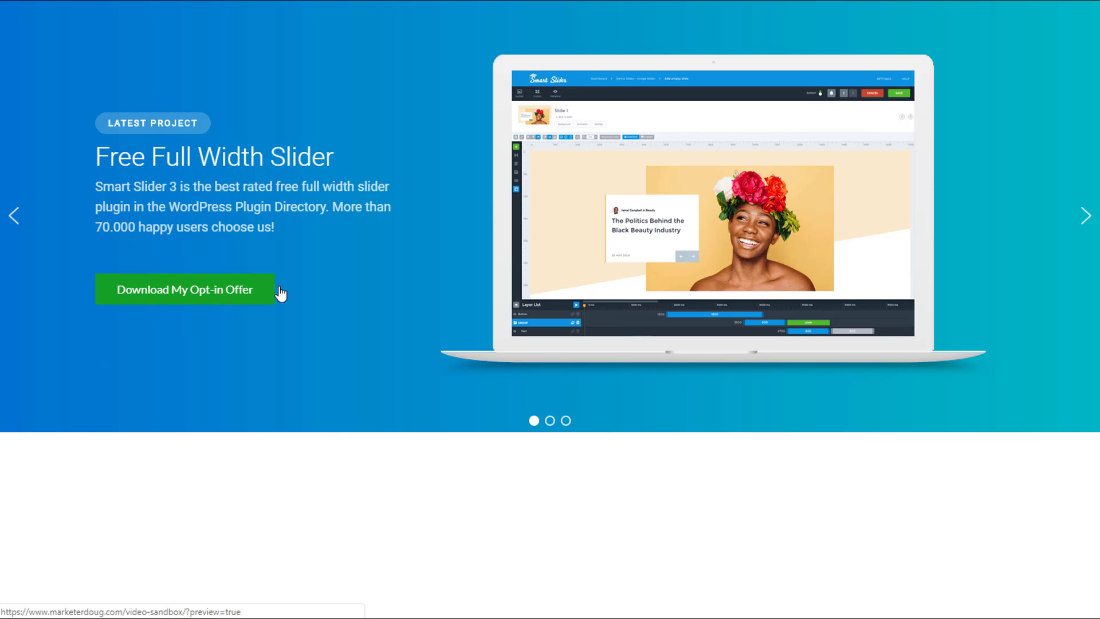
pyautogui.click(185, 289)
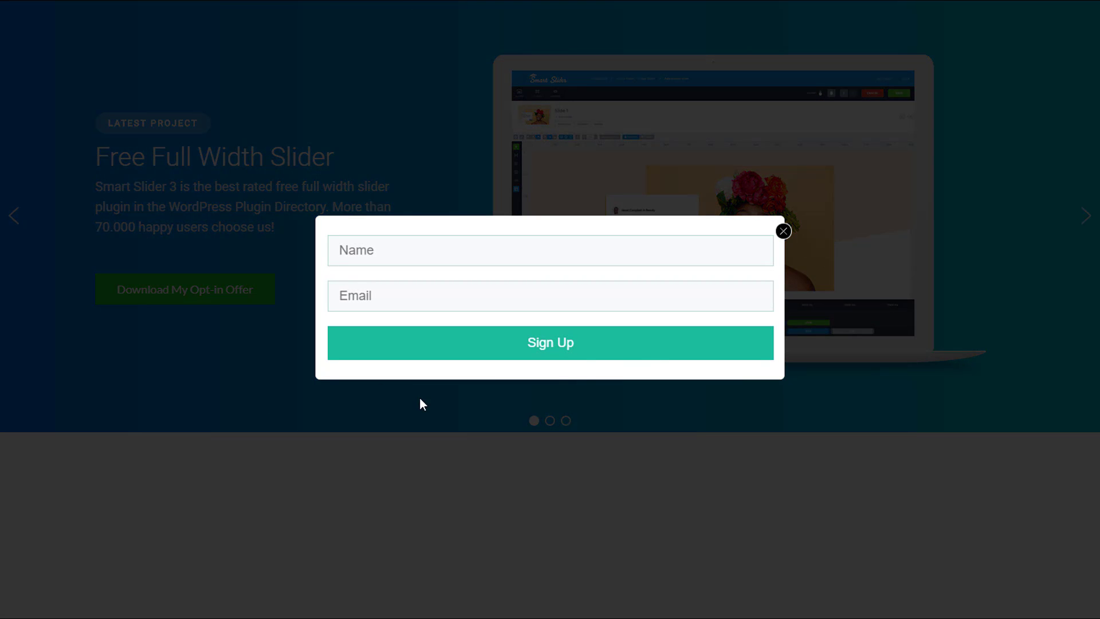
pyautogui.moveTo(784, 232)
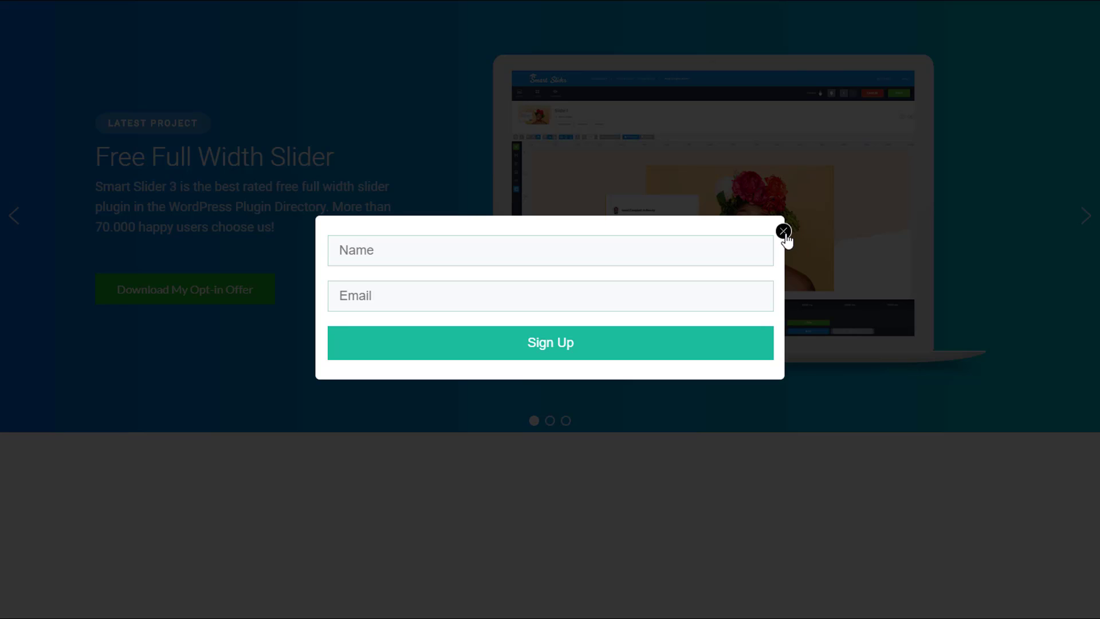
pyautogui.click(784, 232)
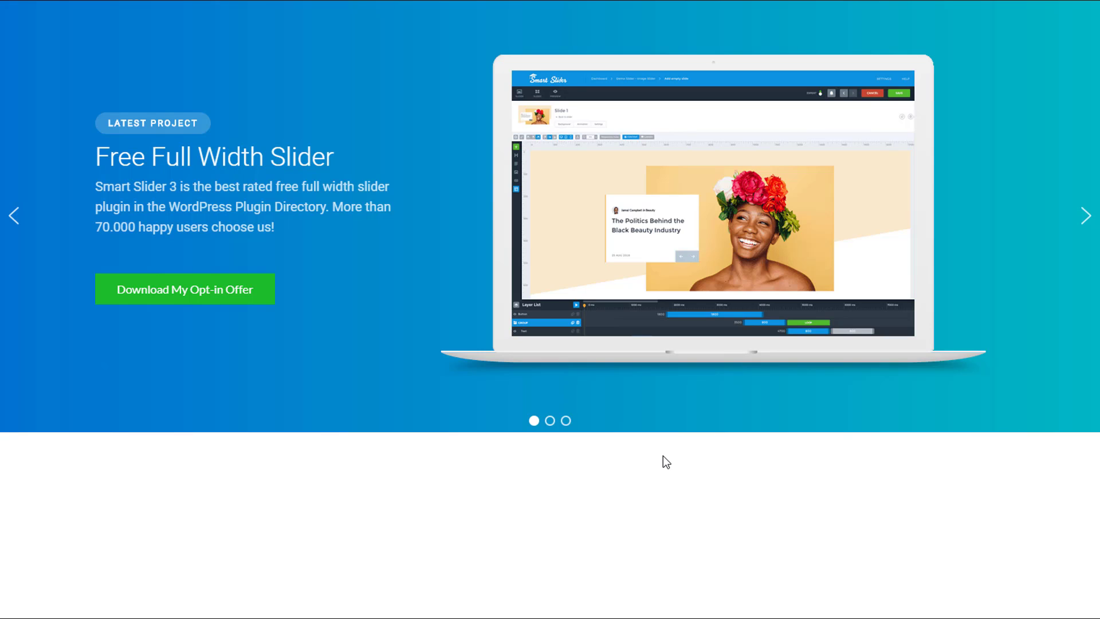
pyautogui.moveTo(781, 470)
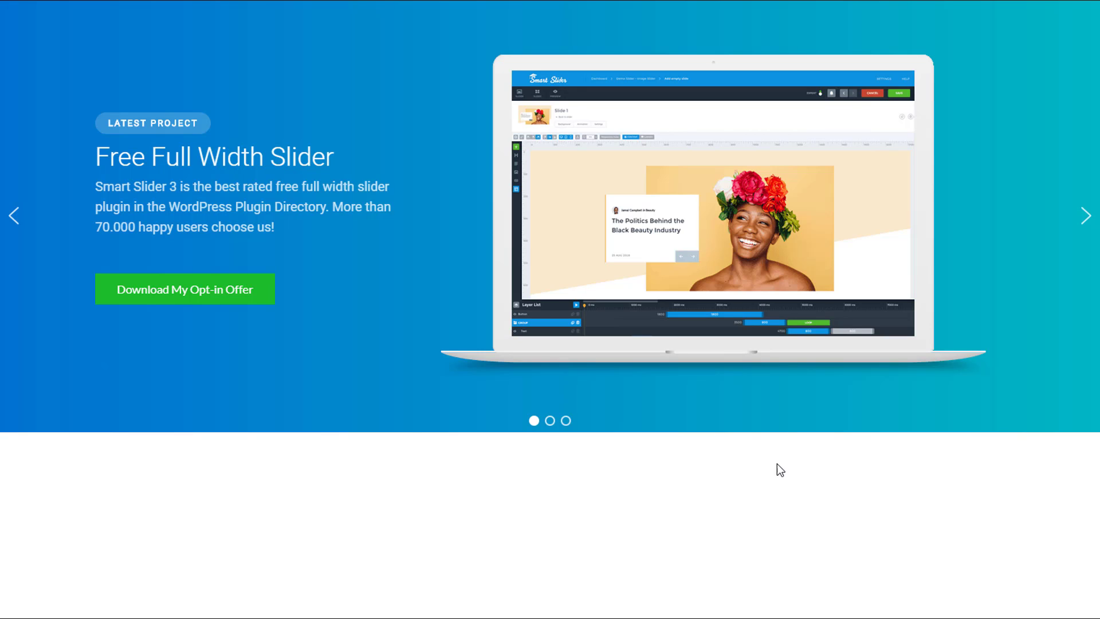